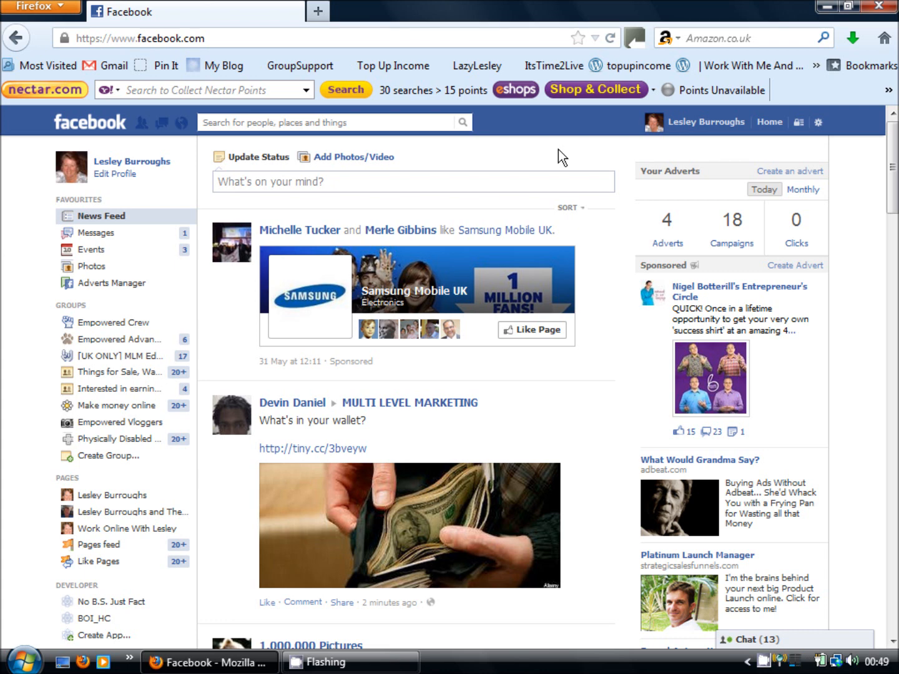
pyautogui.moveTo(437, 149)
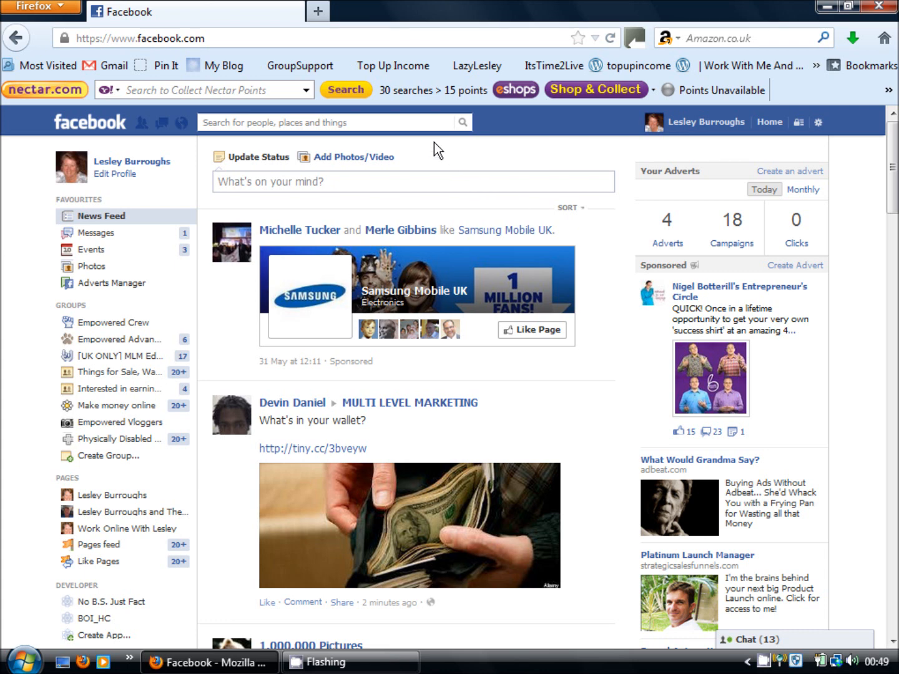
# Step: Search Facebook for 'static html' to find the Static HTML: iframe tabs app
pyautogui.write('static html')
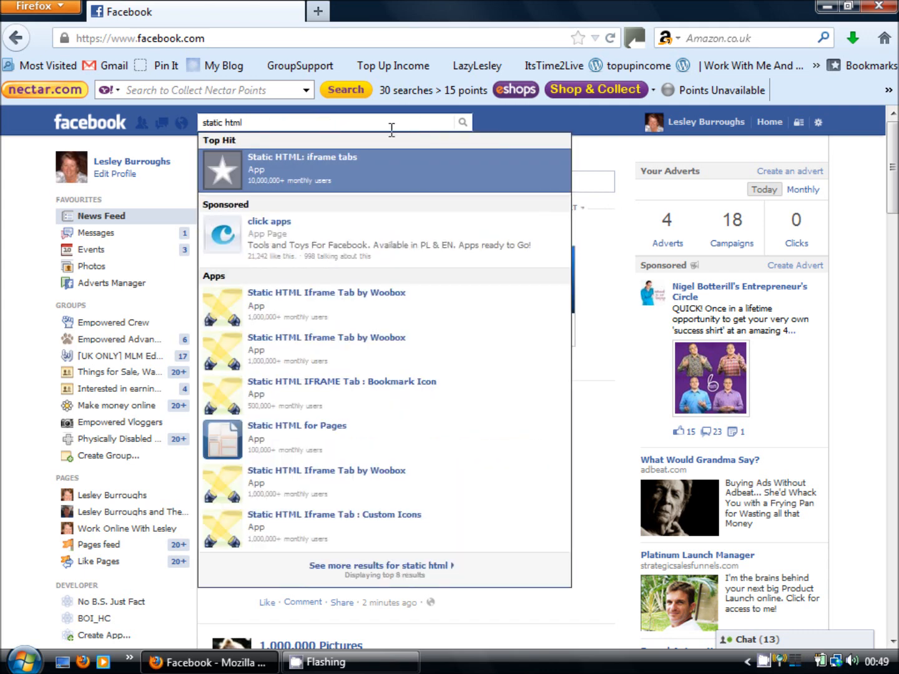
pyautogui.moveTo(232, 161)
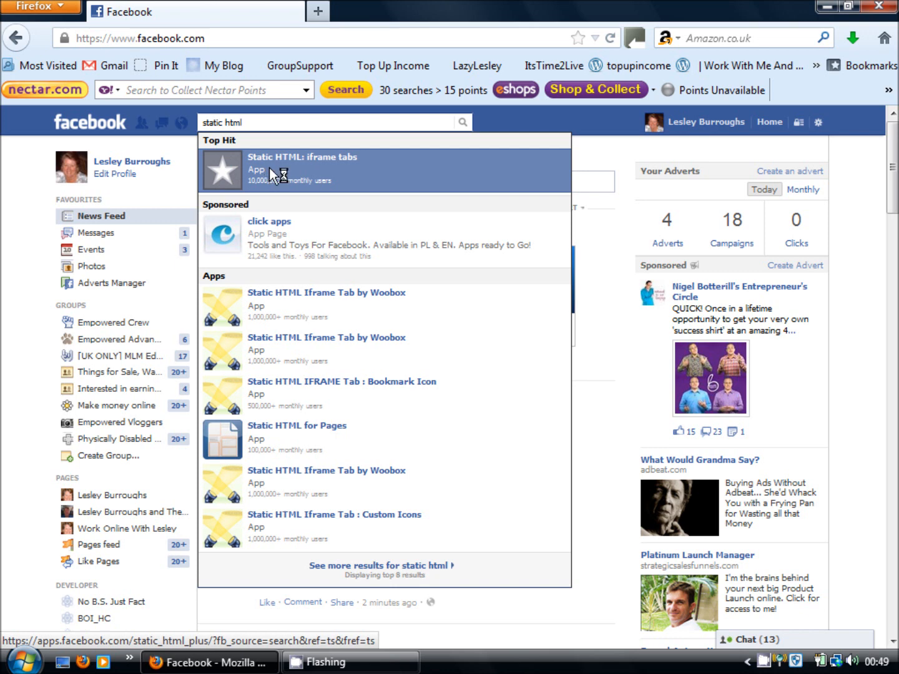
# Step: Add the Static HTML: iframe tabs app to the Work Online With Lesley page
pyautogui.click(302, 157)
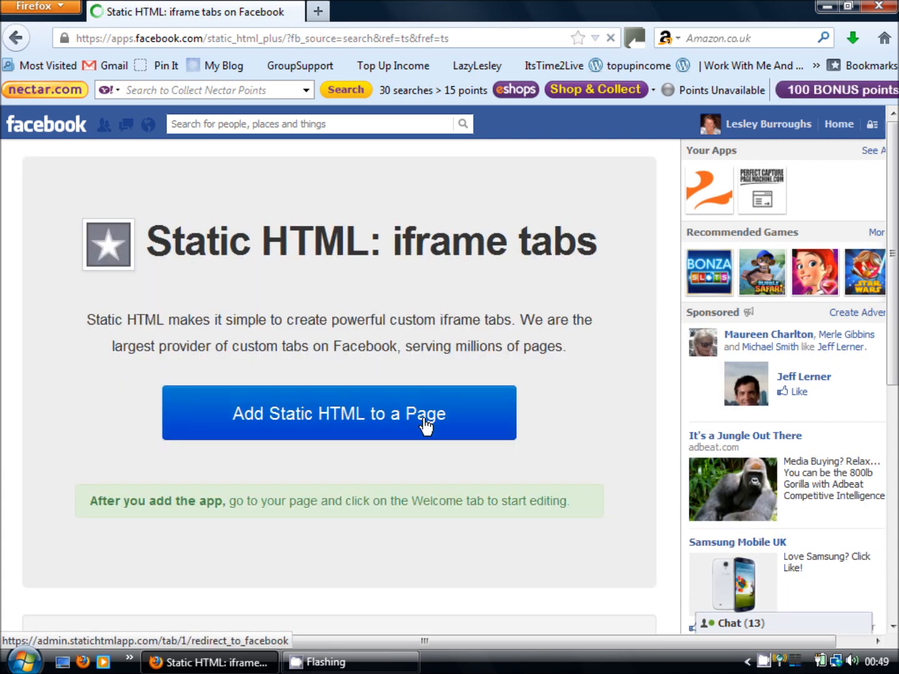
pyautogui.click(339, 413)
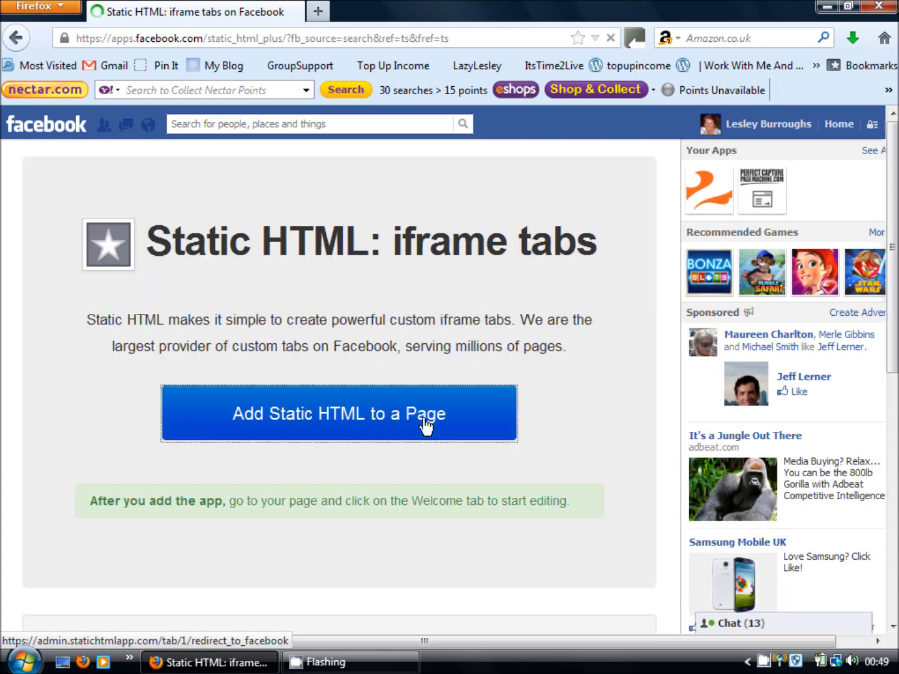
pyautogui.click(338, 413)
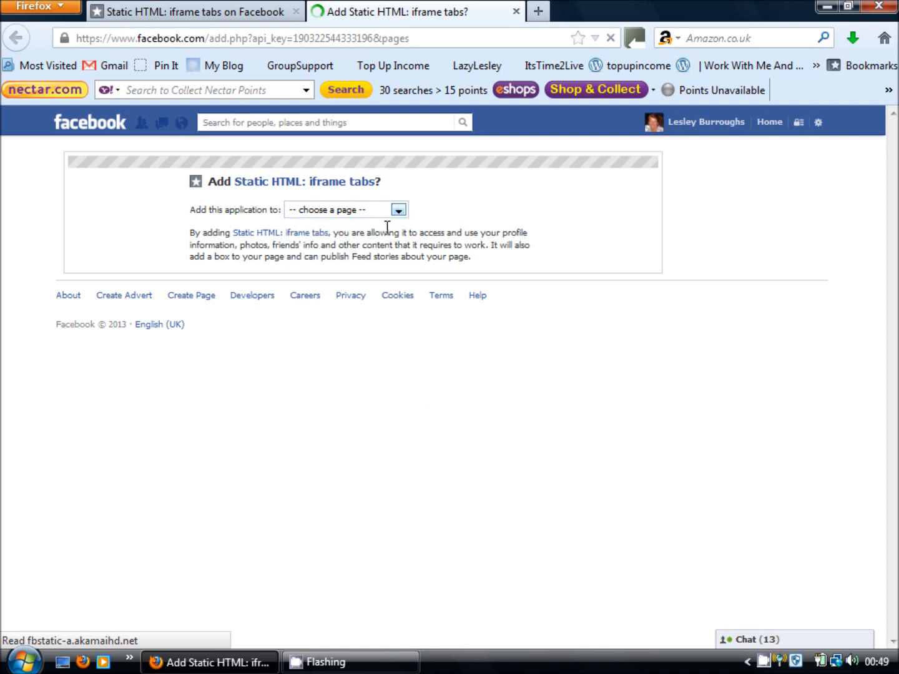
pyautogui.click(345, 209)
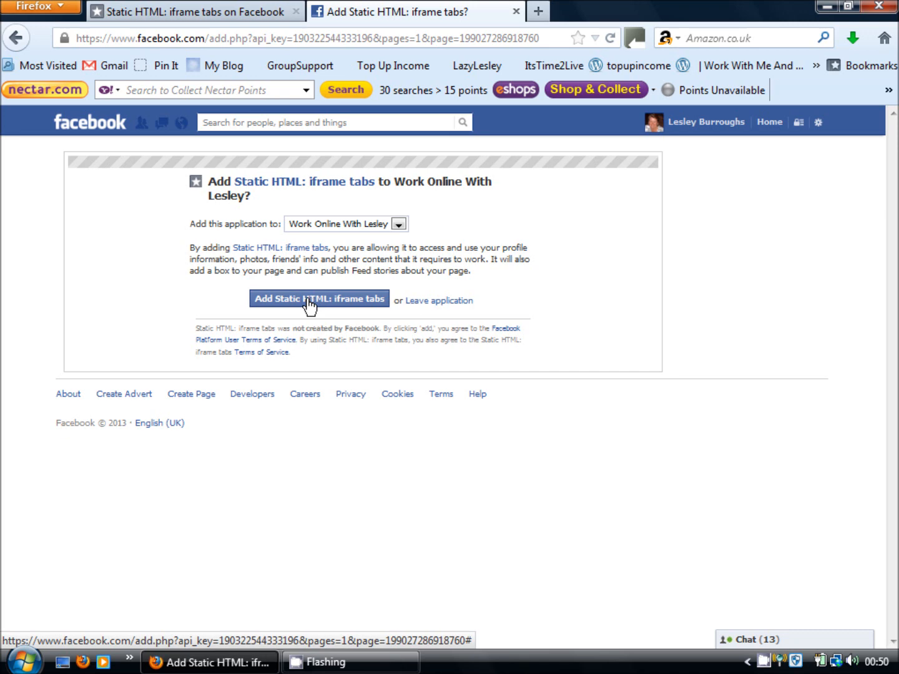
pyautogui.click(319, 299)
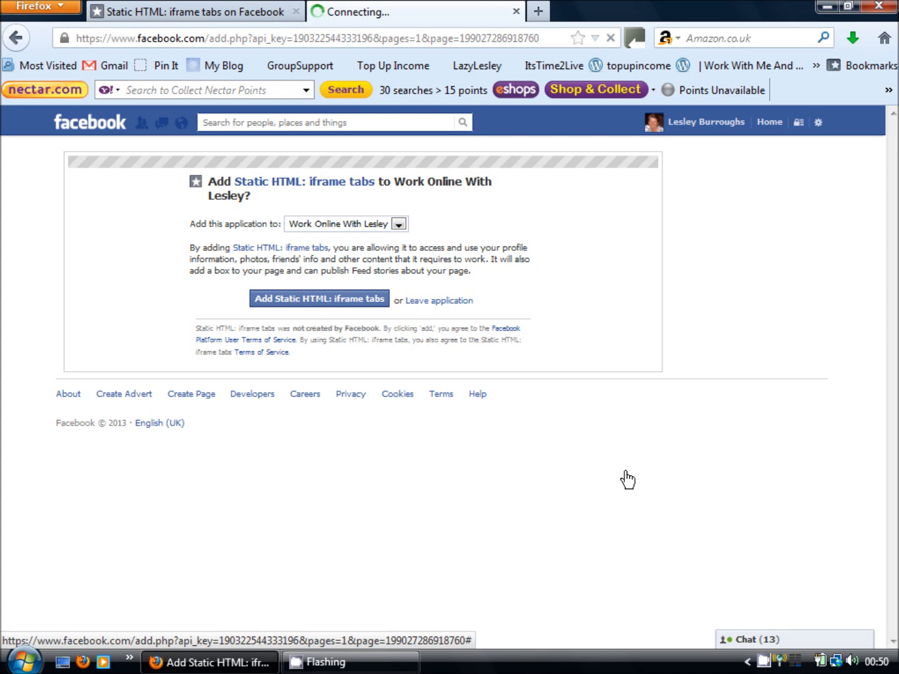
pyautogui.click(319, 299)
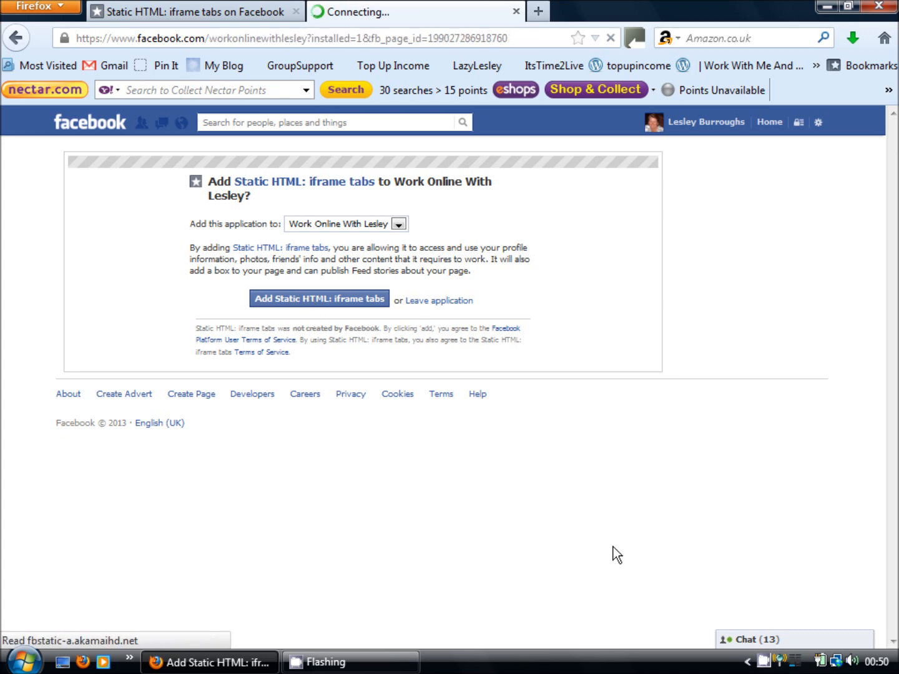
# Step: Let the Work Online With Lesley page load and scroll to its Laptop Income tab
pyautogui.click(319, 299)
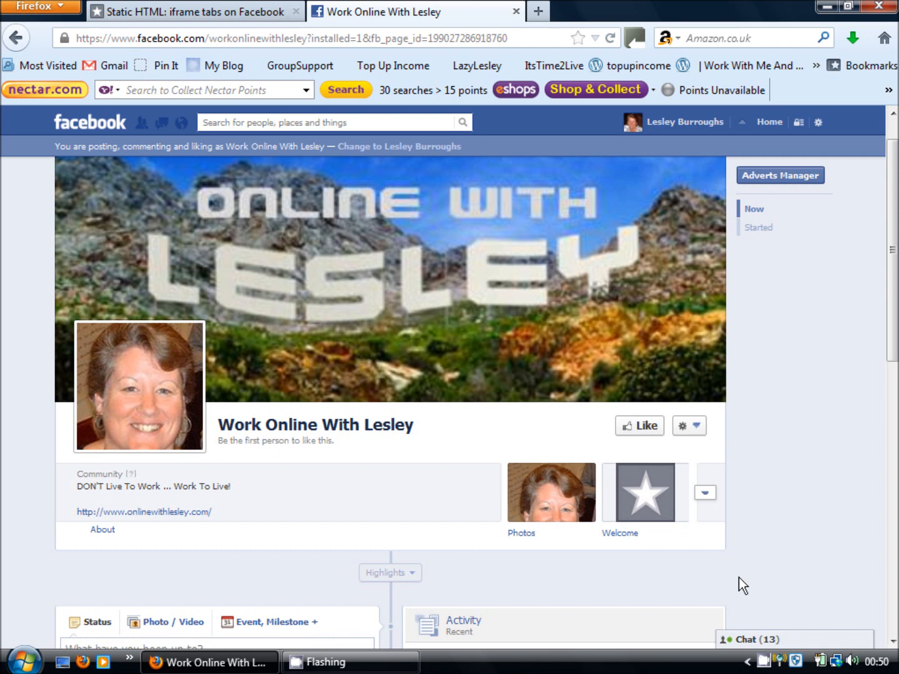
pyautogui.moveTo(751, 604)
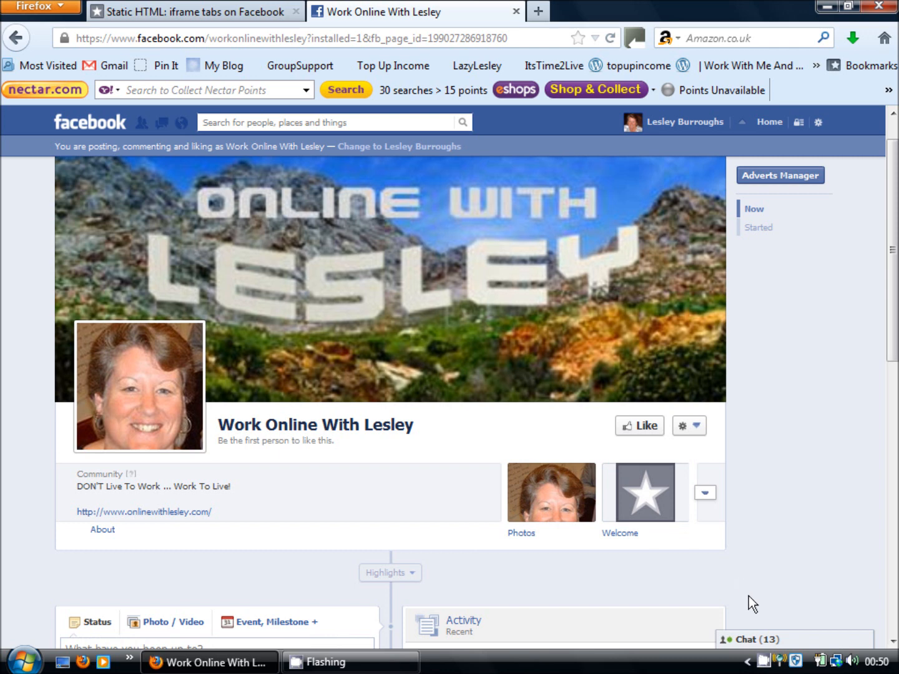
pyautogui.moveTo(764, 663)
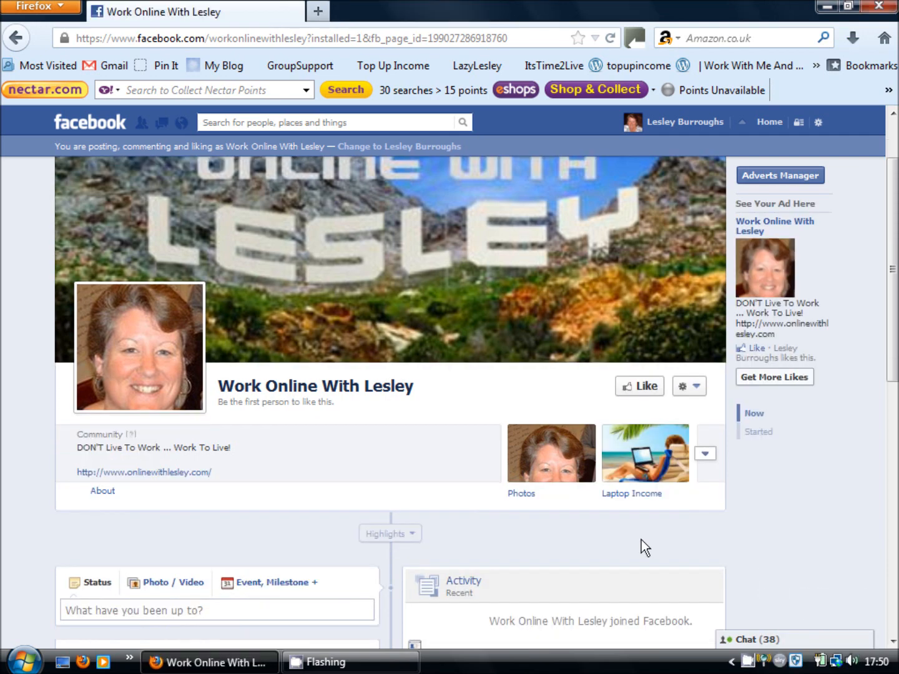
pyautogui.scroll(-3)
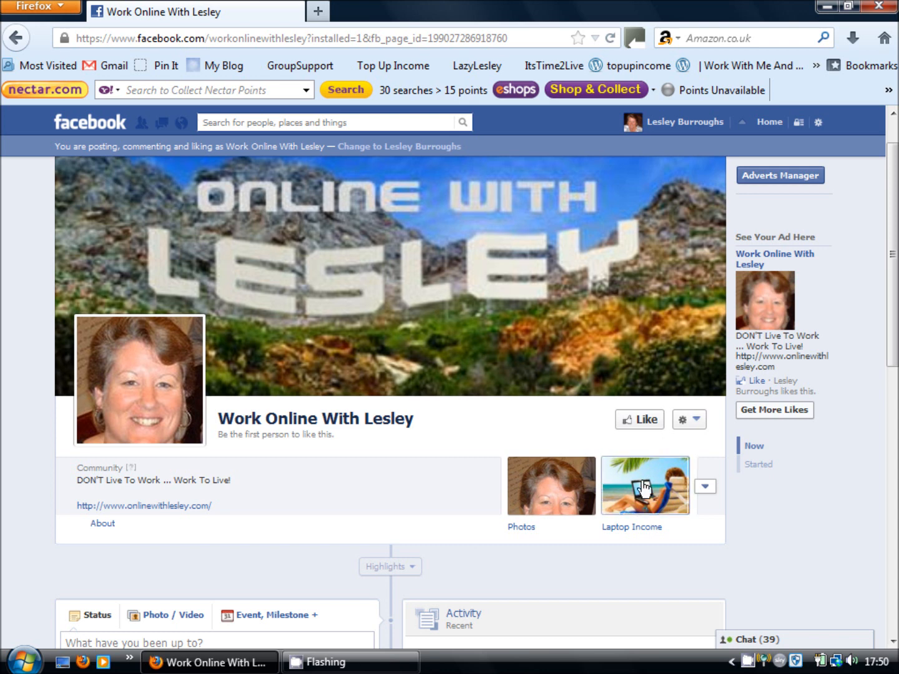
# Step: Open the Laptop Income tab's admin tools and its list of additional tabs to add
pyautogui.click(645, 486)
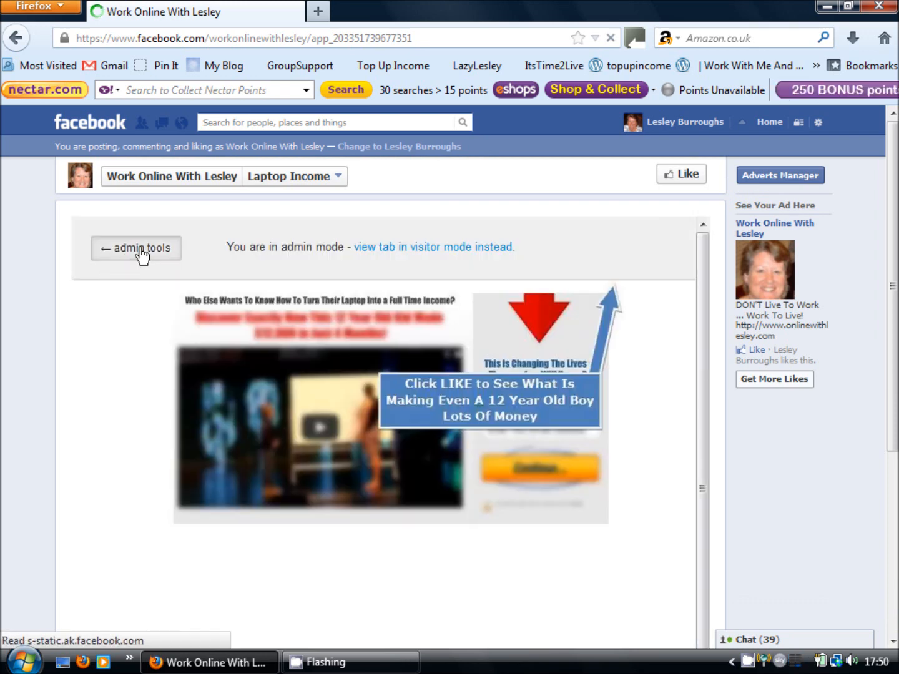
pyautogui.click(136, 248)
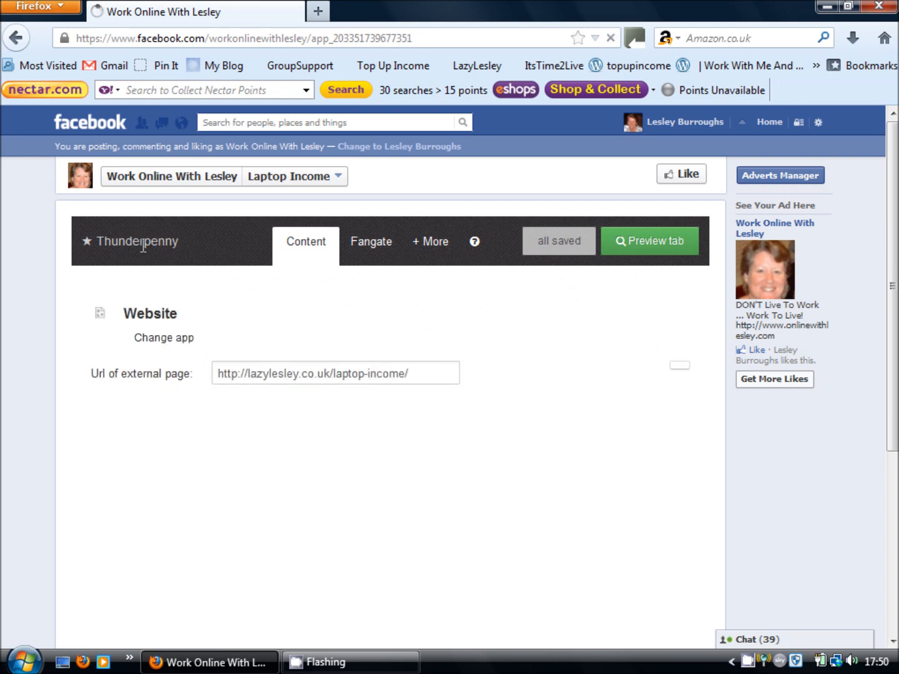
pyautogui.click(430, 241)
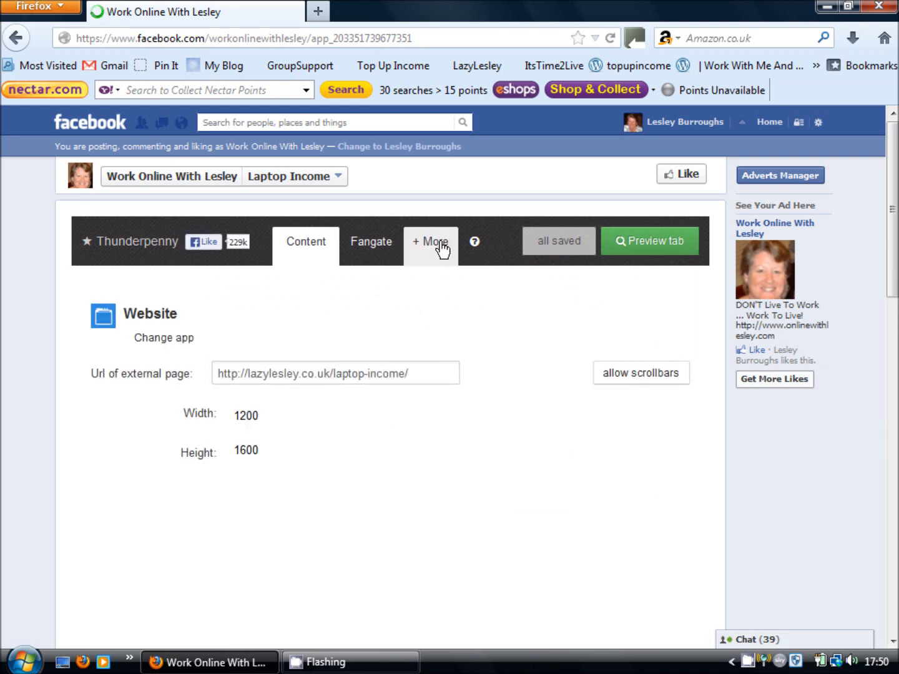
pyautogui.click(431, 242)
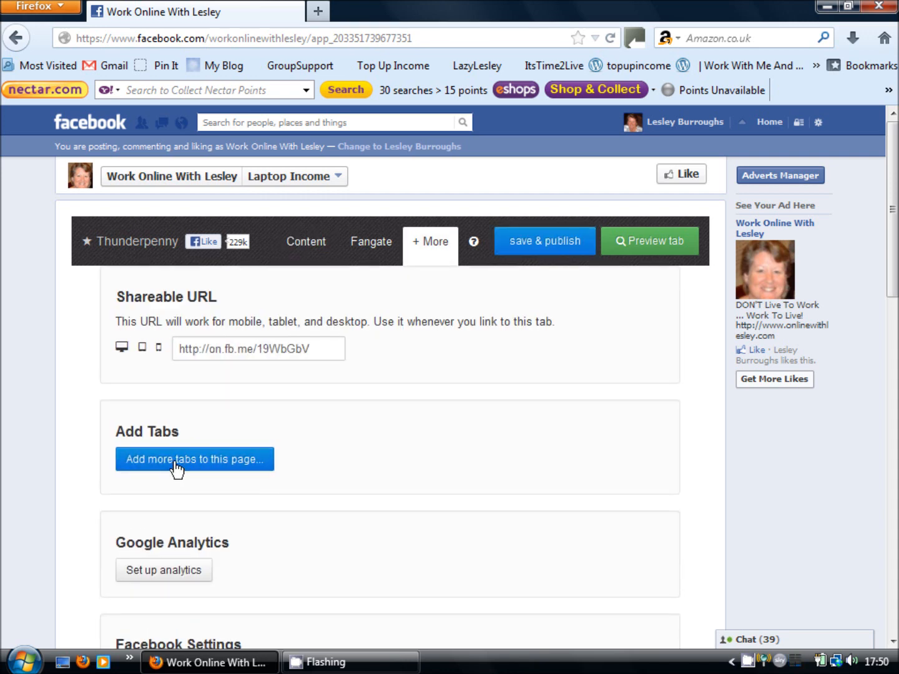
pyautogui.click(194, 459)
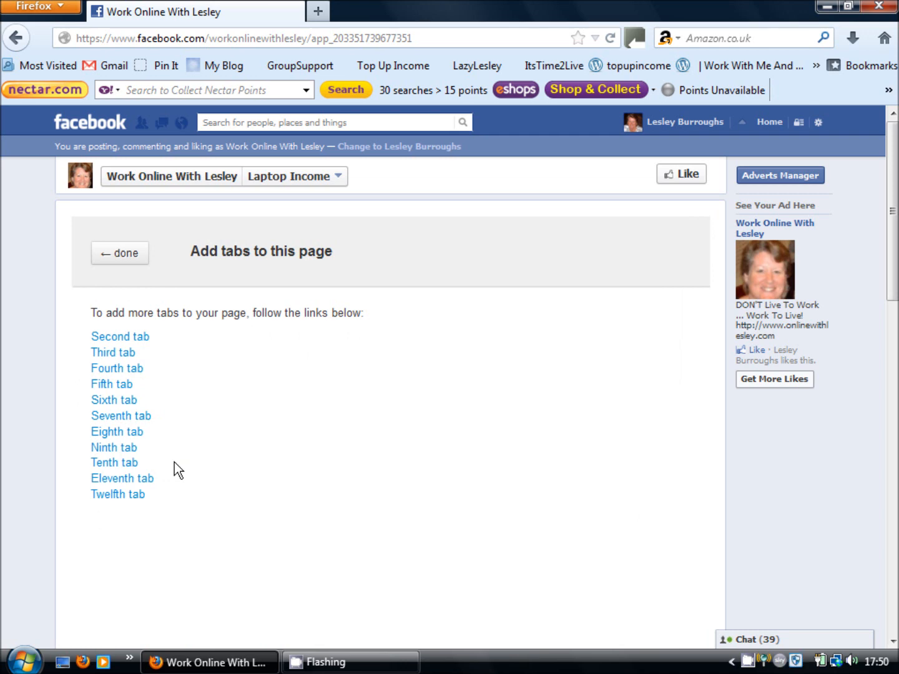
pyautogui.moveTo(116, 369)
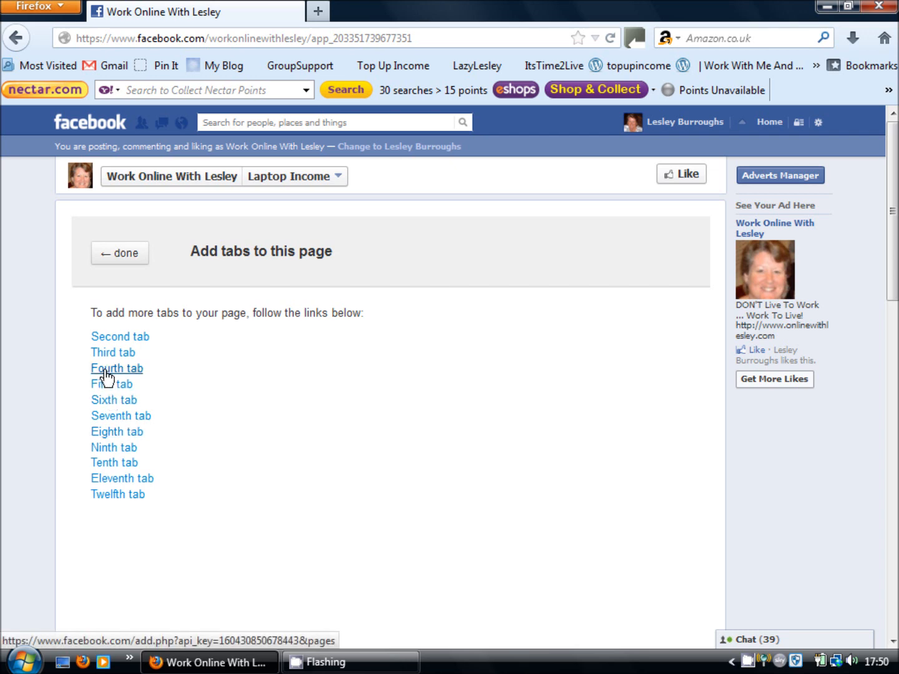
# Step: Add the Static HTML Fourth Tab to Work Online With Lesley, creating Welcome [4]
pyautogui.click(116, 368)
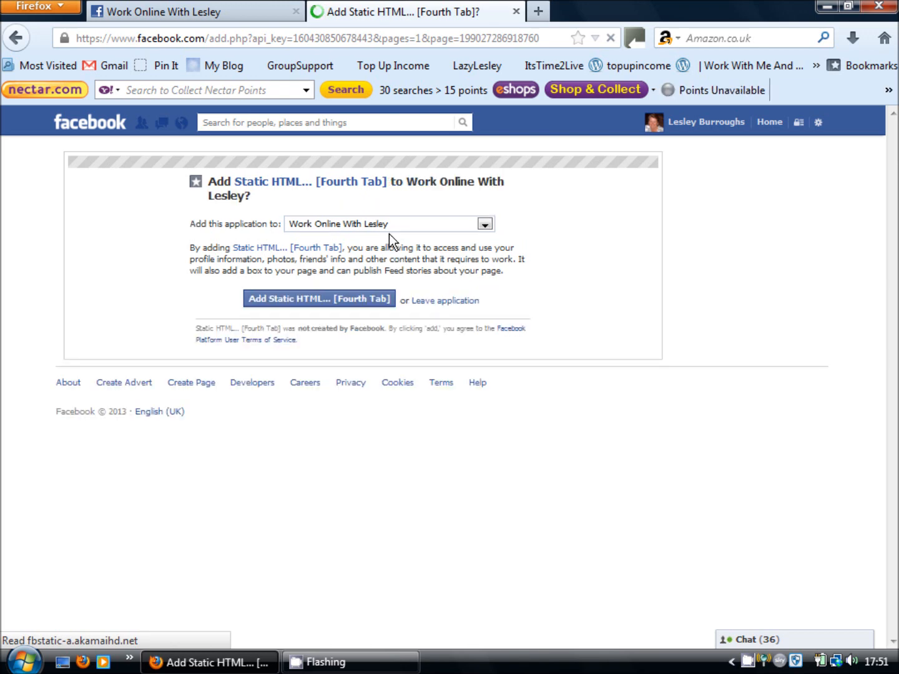
pyautogui.moveTo(287, 306)
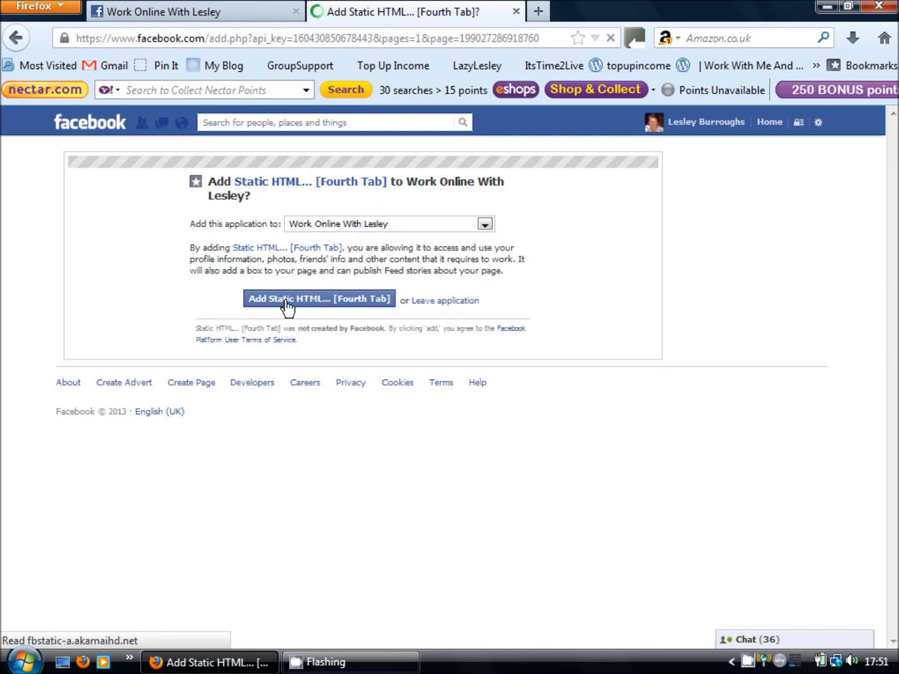
pyautogui.click(319, 299)
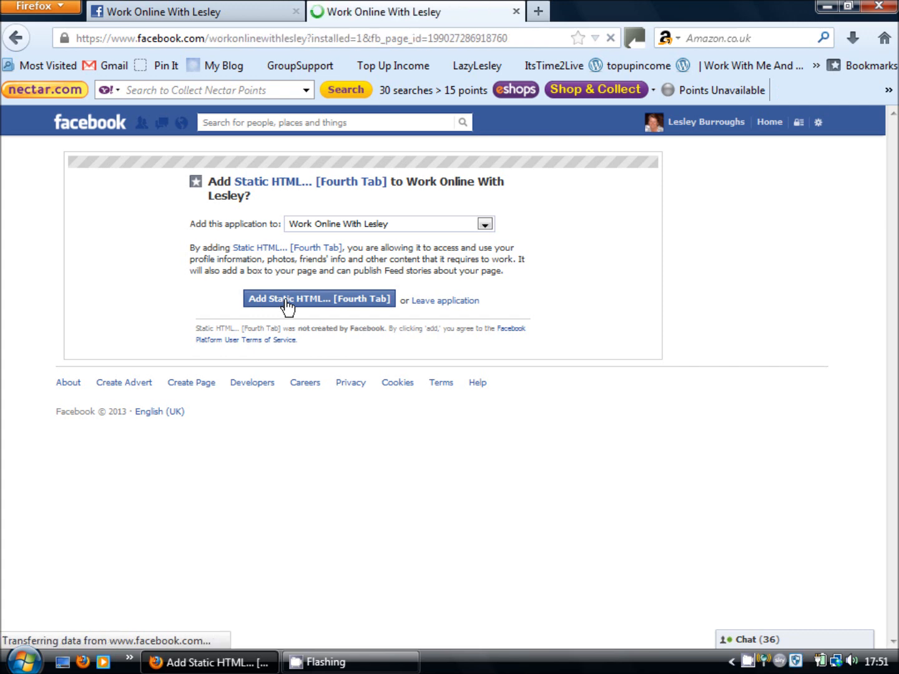
pyautogui.click(319, 298)
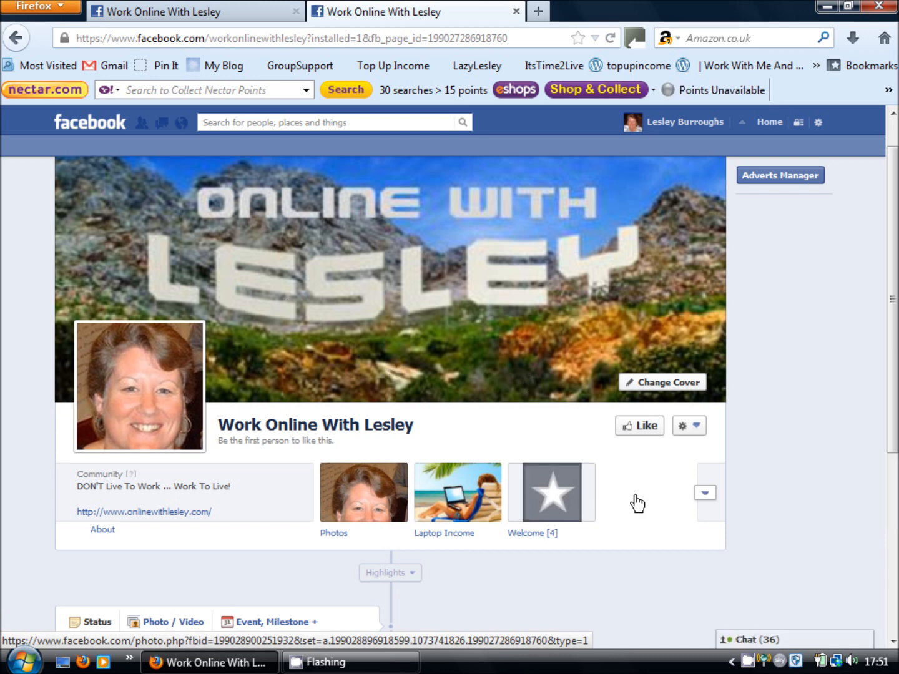
pyautogui.moveTo(636, 553)
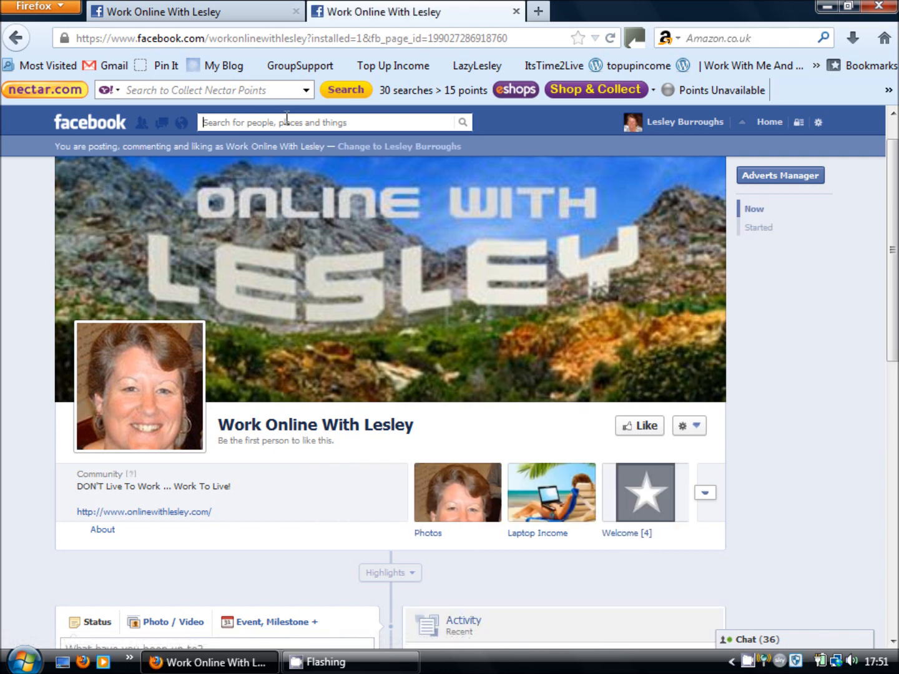
# Step: Search 'static html sixth tab' and open the Static HTML Sixth Tab app page
pyautogui.write('static html')
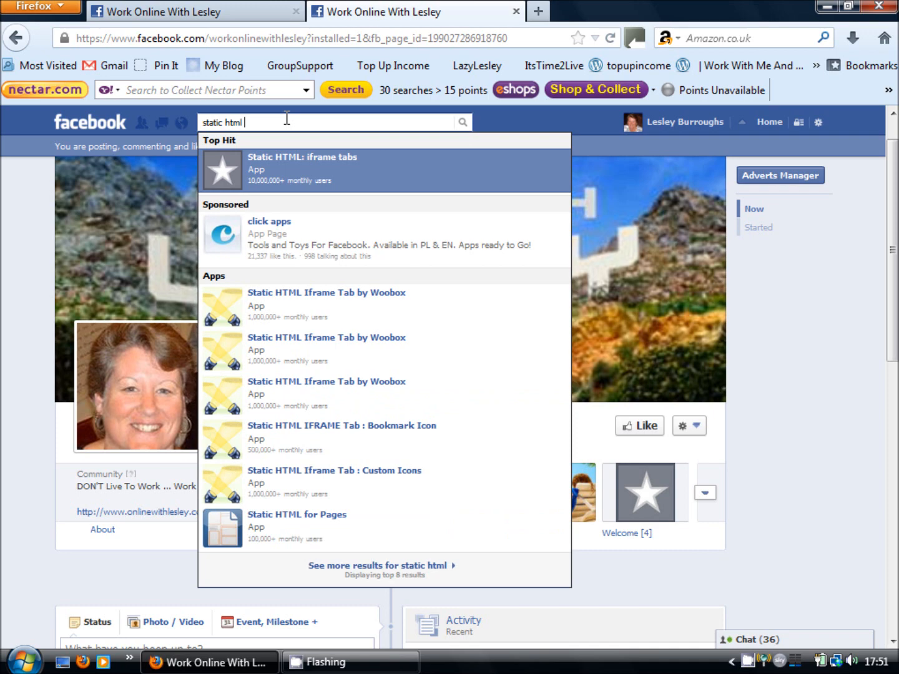
pyautogui.write('sixth tab')
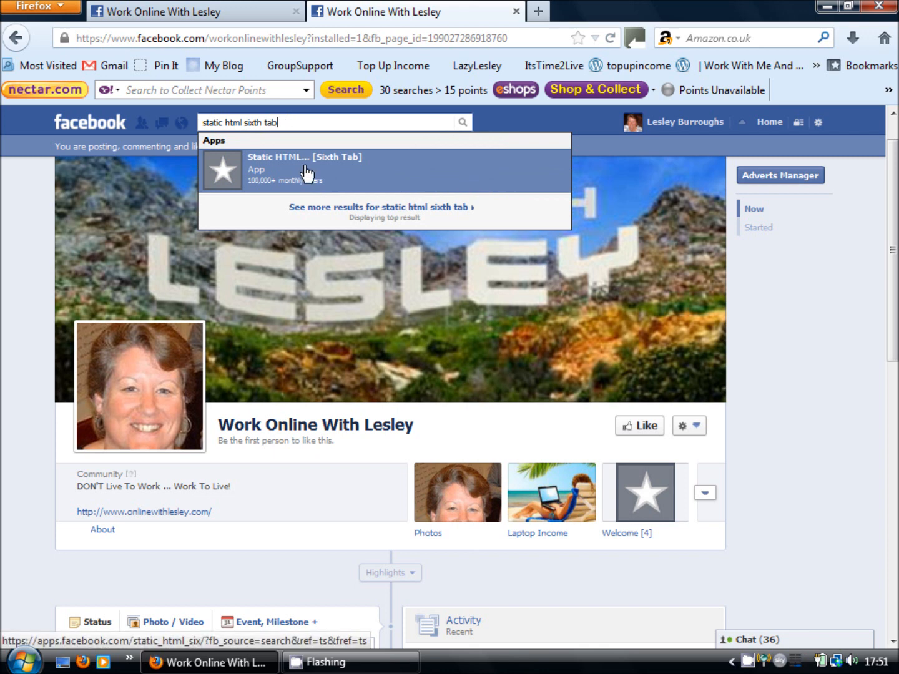
pyautogui.click(304, 157)
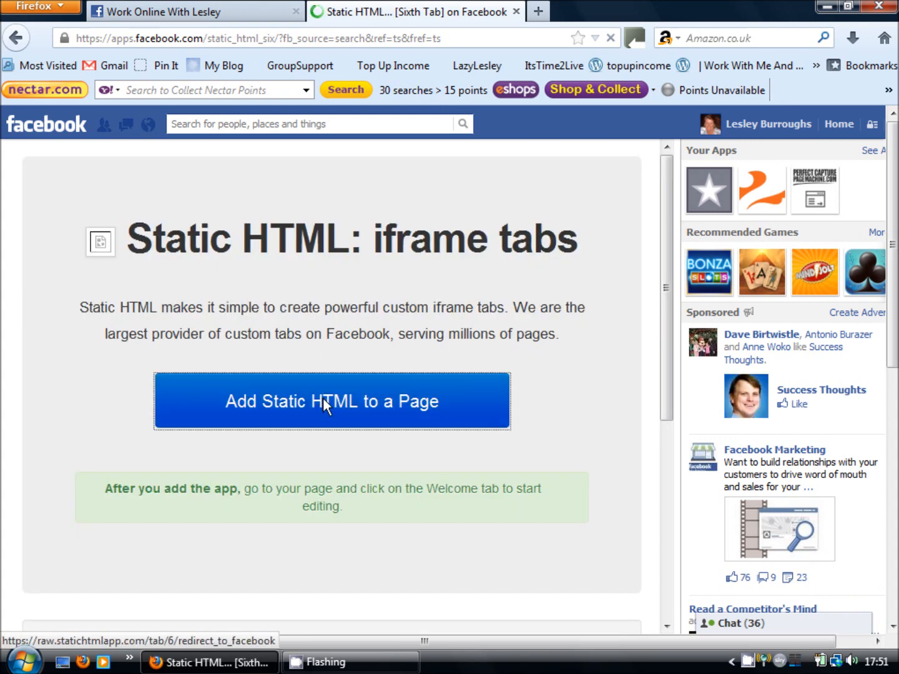
# Step: Add the Static HTML Sixth Tab app to the Work Online With Lesley page
pyautogui.click(332, 401)
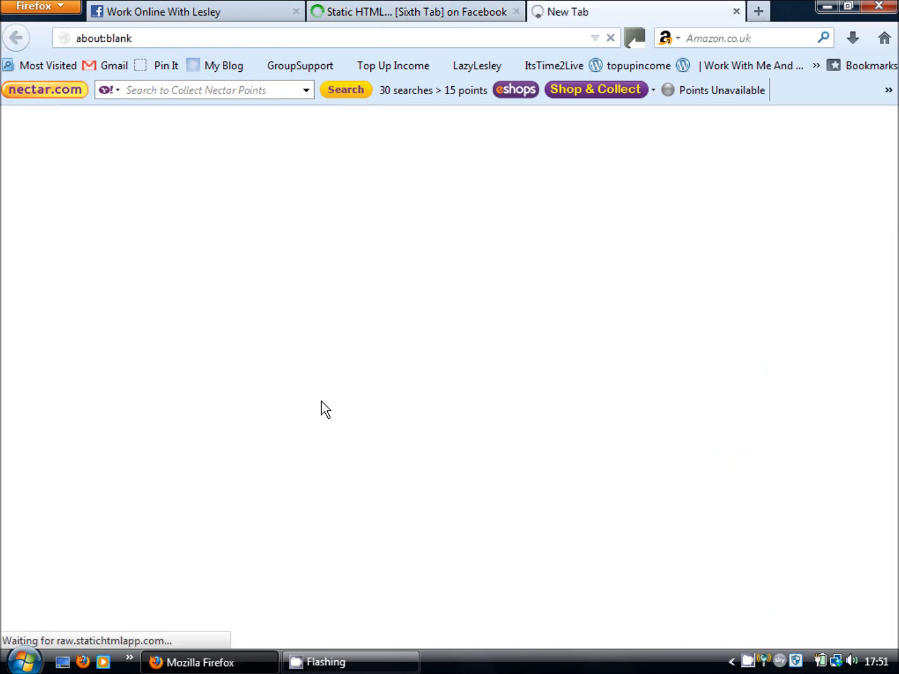
pyautogui.moveTo(387, 207)
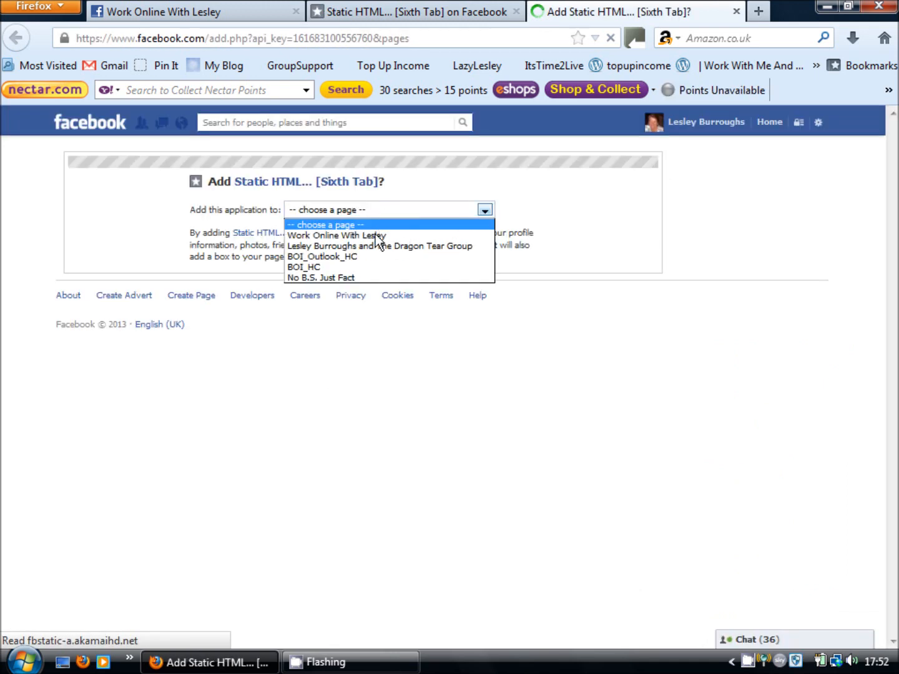
pyautogui.click(337, 236)
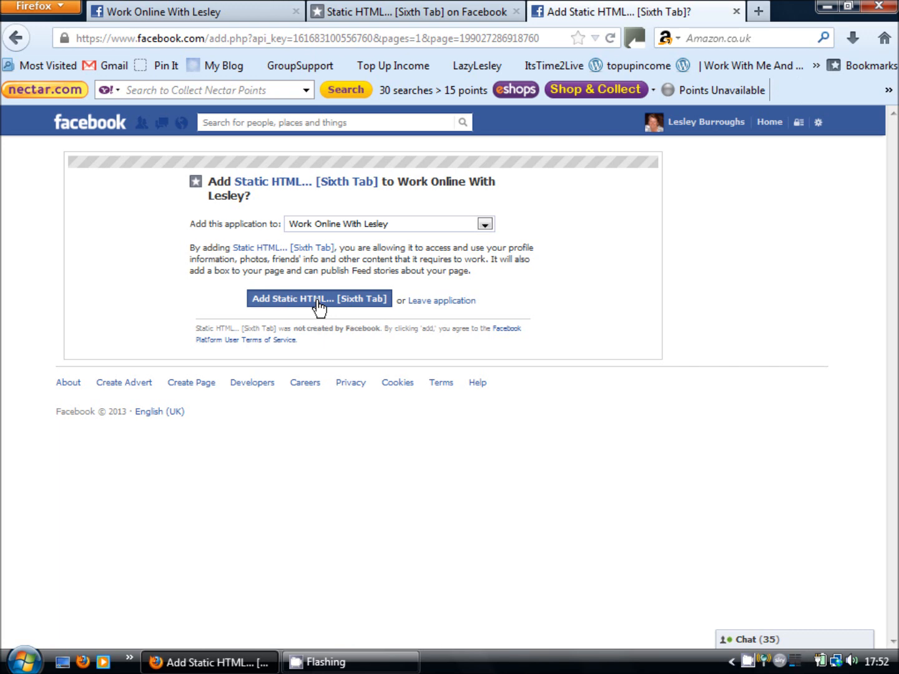
pyautogui.click(318, 299)
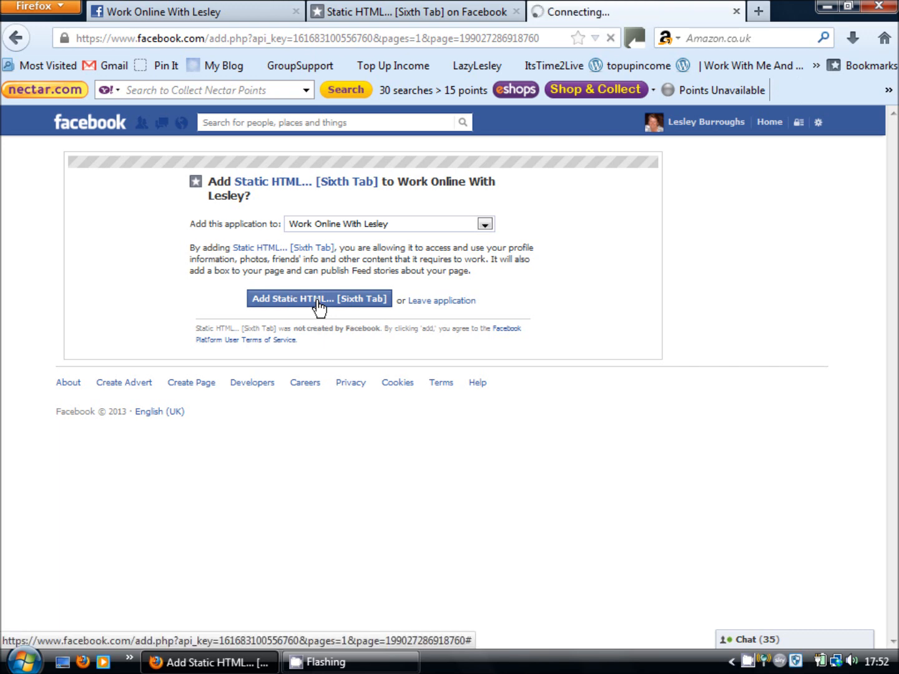
pyautogui.click(319, 298)
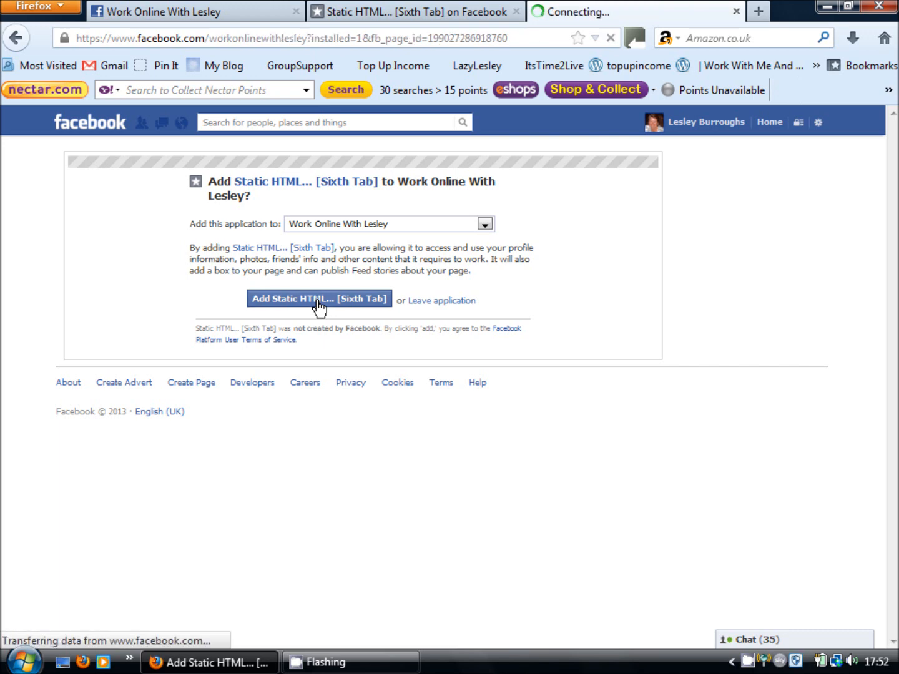
pyautogui.click(319, 299)
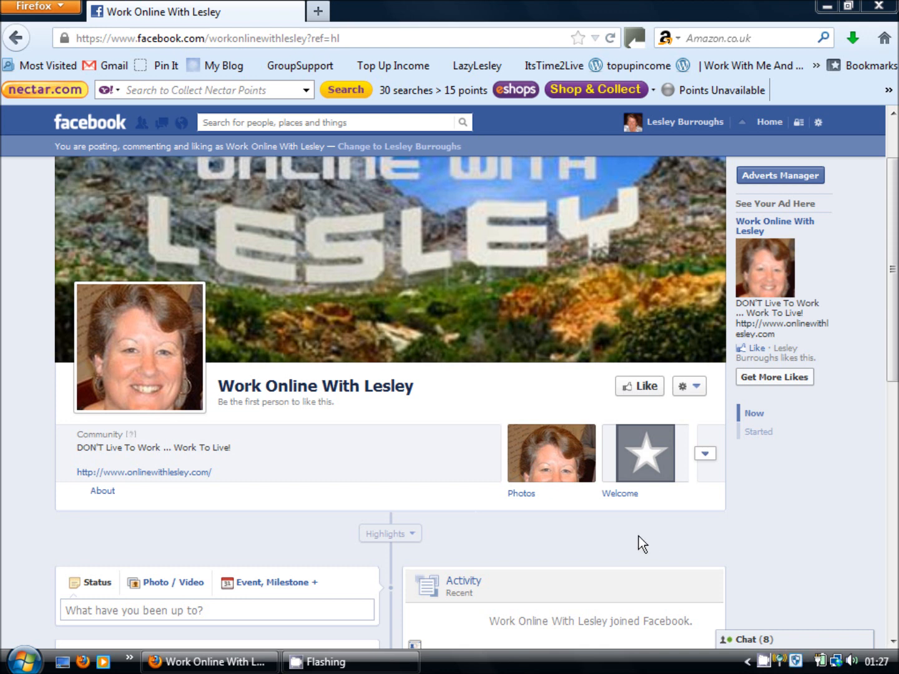
pyautogui.moveTo(638, 461)
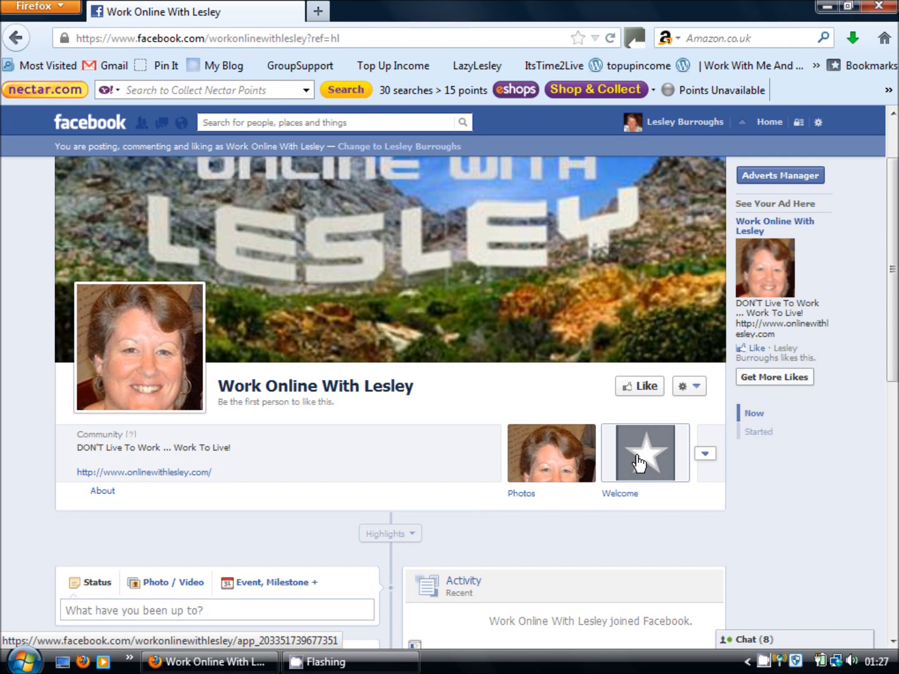
# Step: Open the Welcome tab thumbnail to reach its Static HTML editor
pyautogui.click(644, 453)
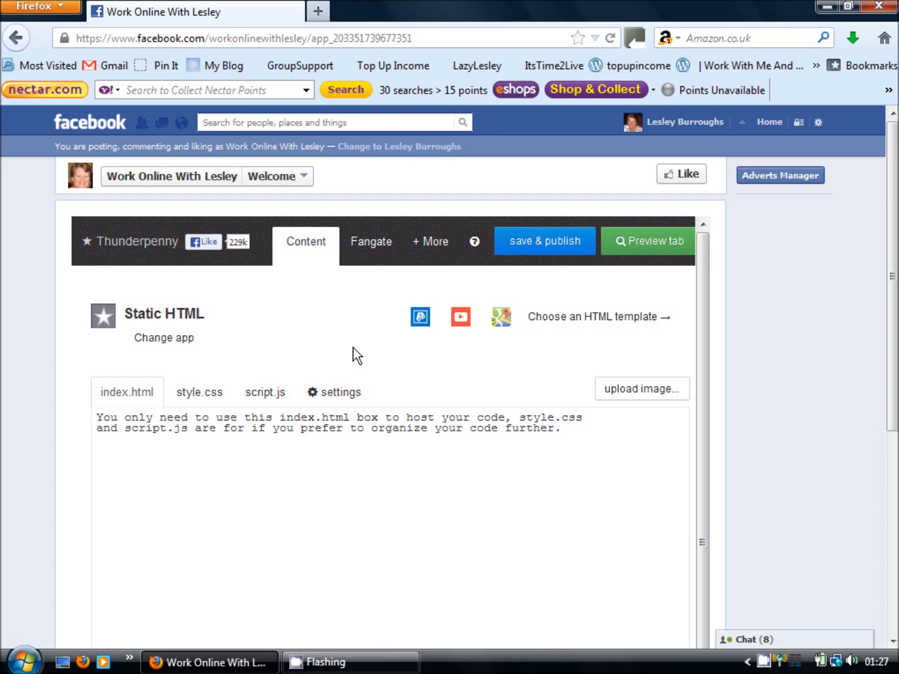
pyautogui.moveTo(347, 367)
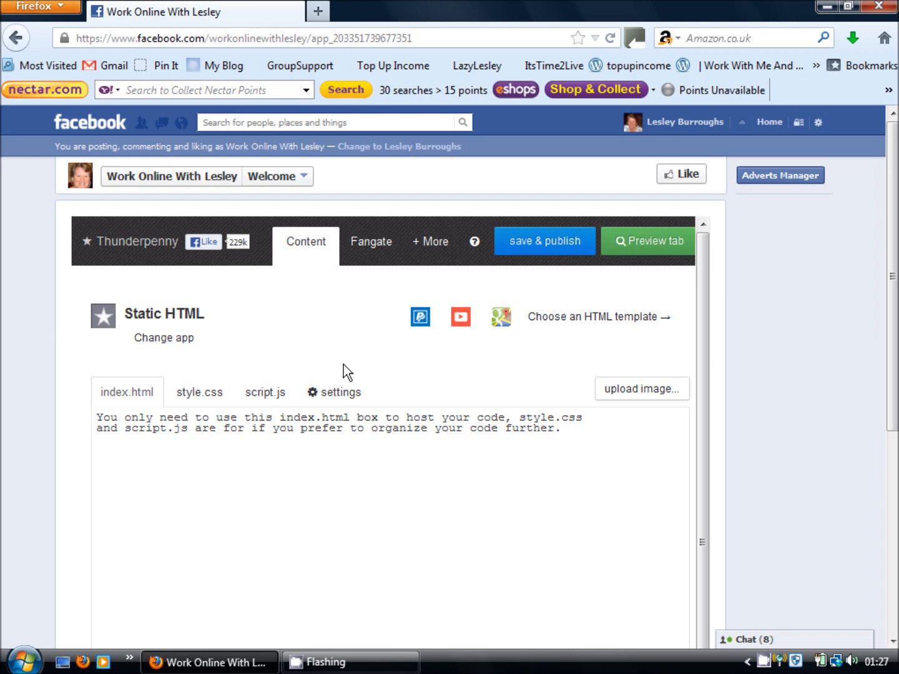
pyautogui.moveTo(279, 367)
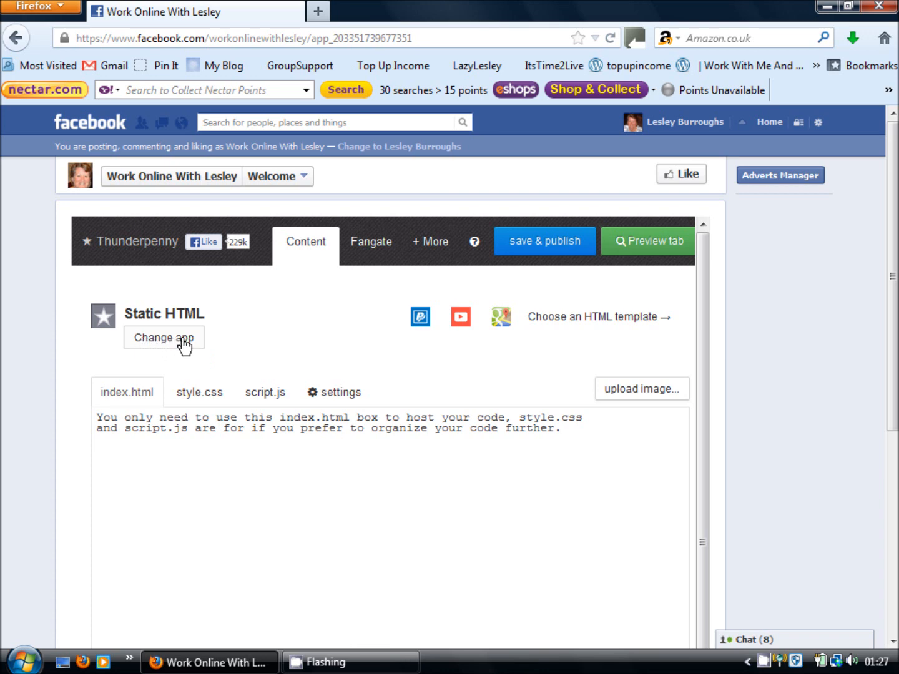
pyautogui.moveTo(187, 347)
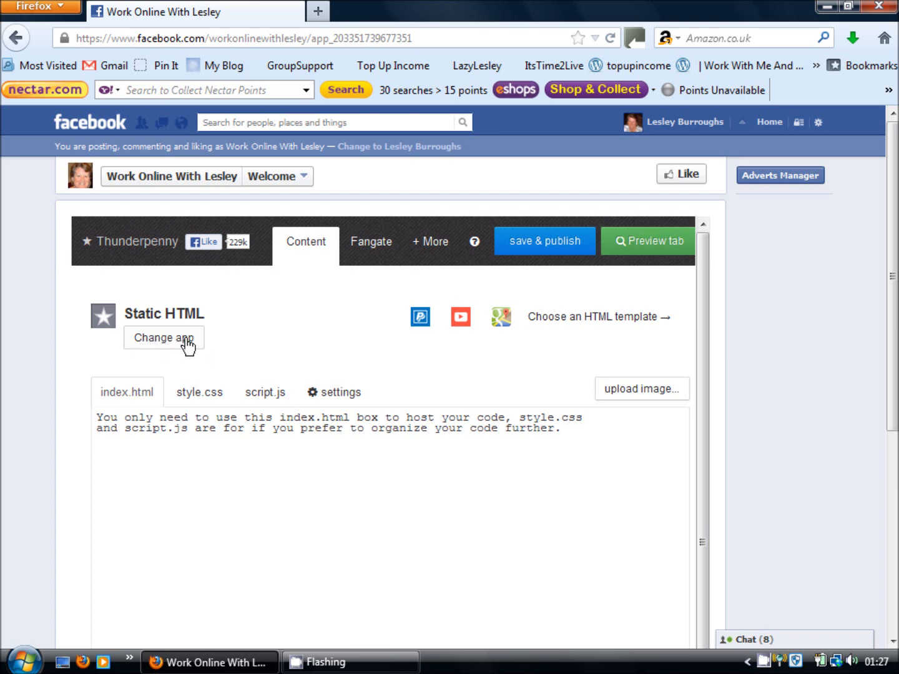
pyautogui.moveTo(165, 345)
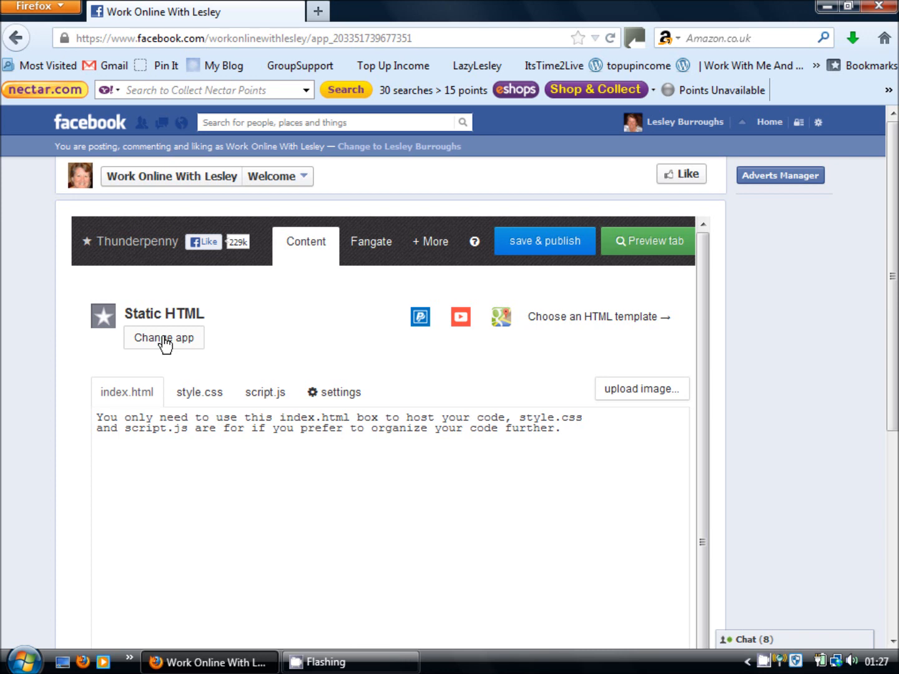
pyautogui.click(164, 337)
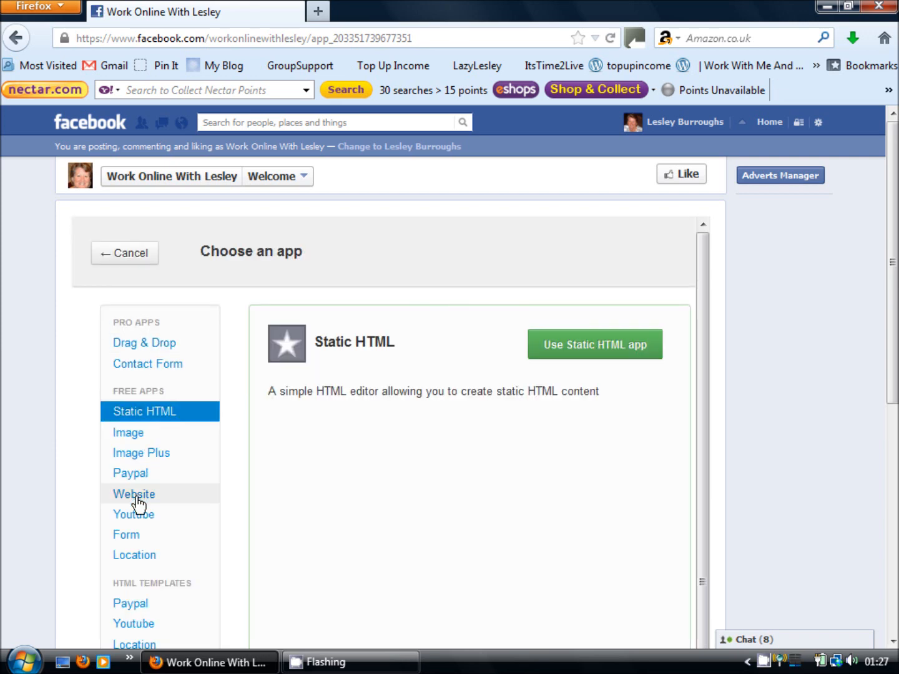
pyautogui.click(133, 494)
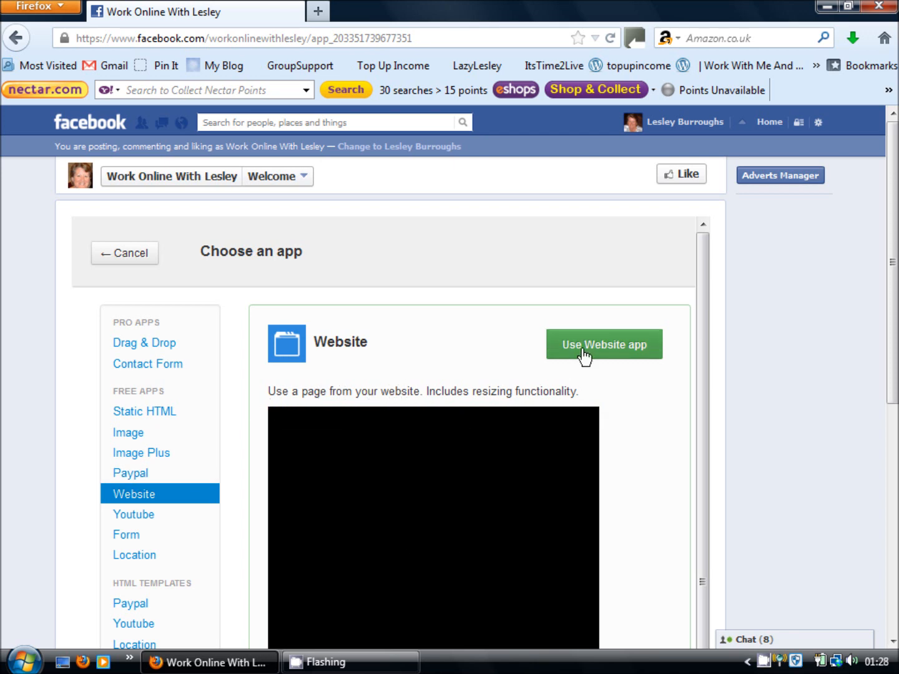
pyautogui.click(603, 344)
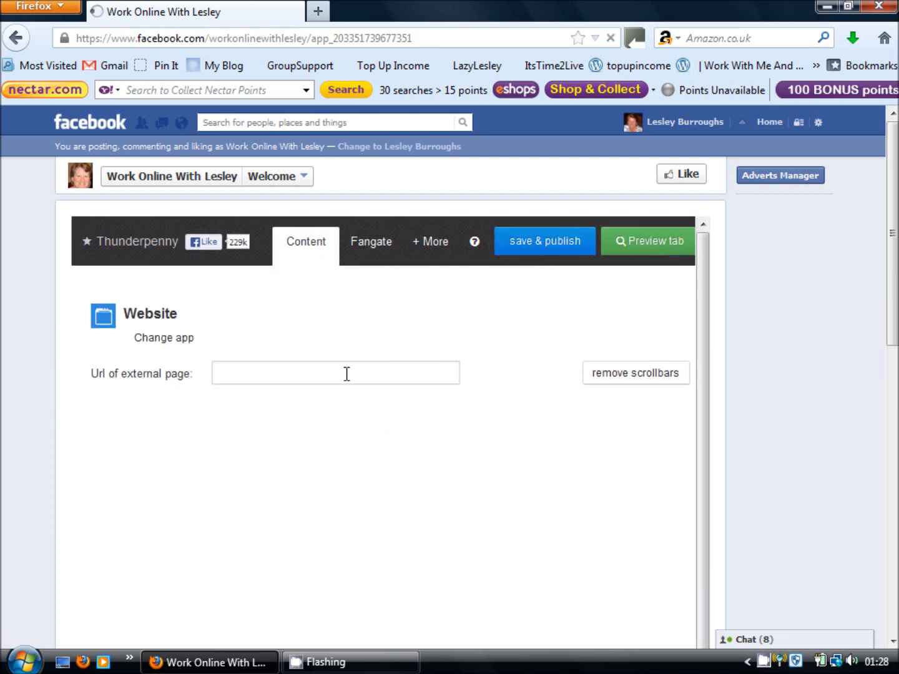
pyautogui.write('http://lazylesley.co.uk/laptop-income/')
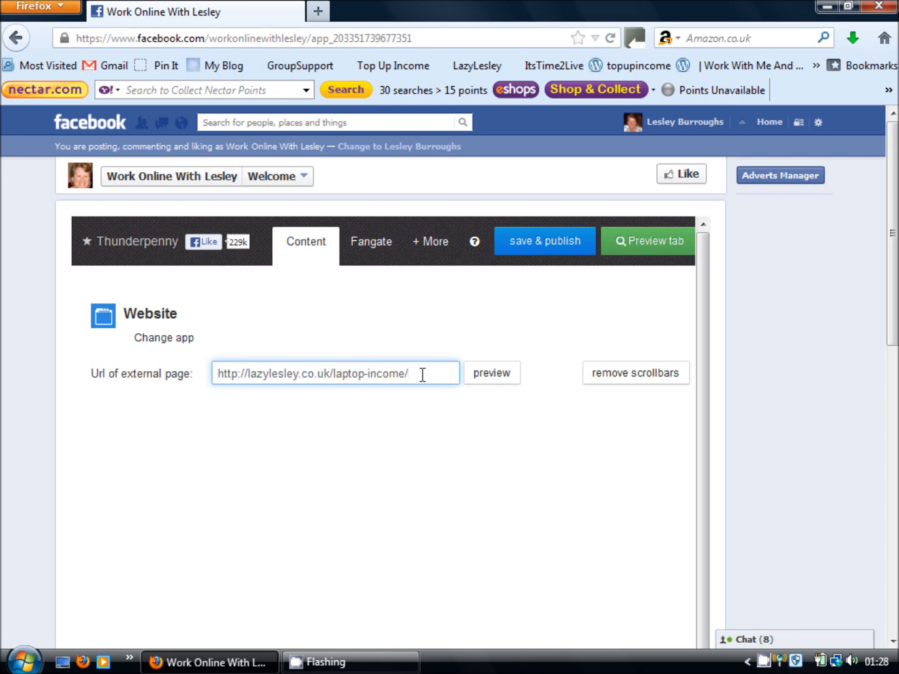
pyautogui.click(491, 373)
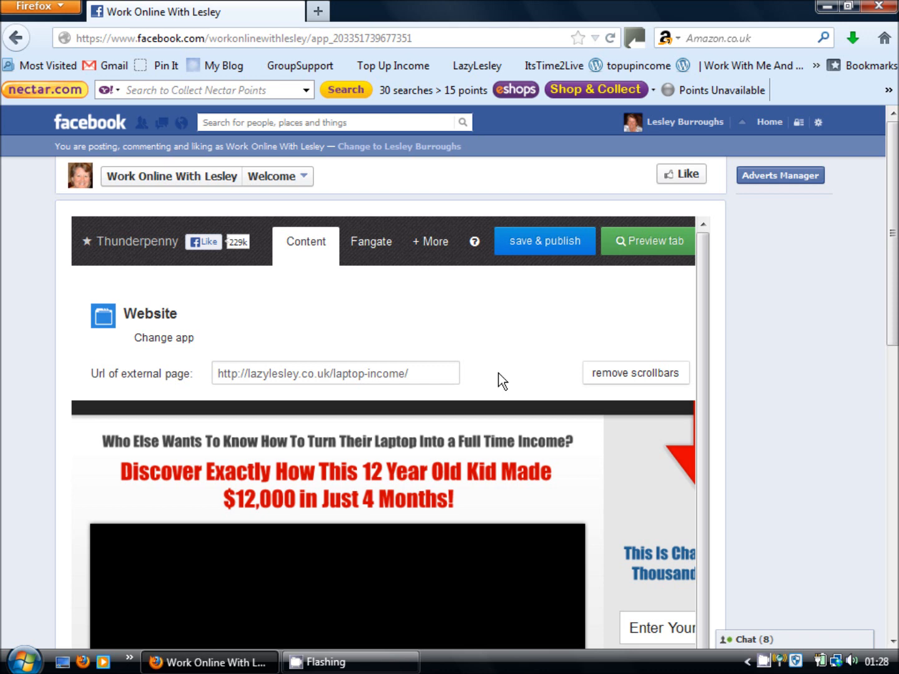
pyautogui.moveTo(636, 384)
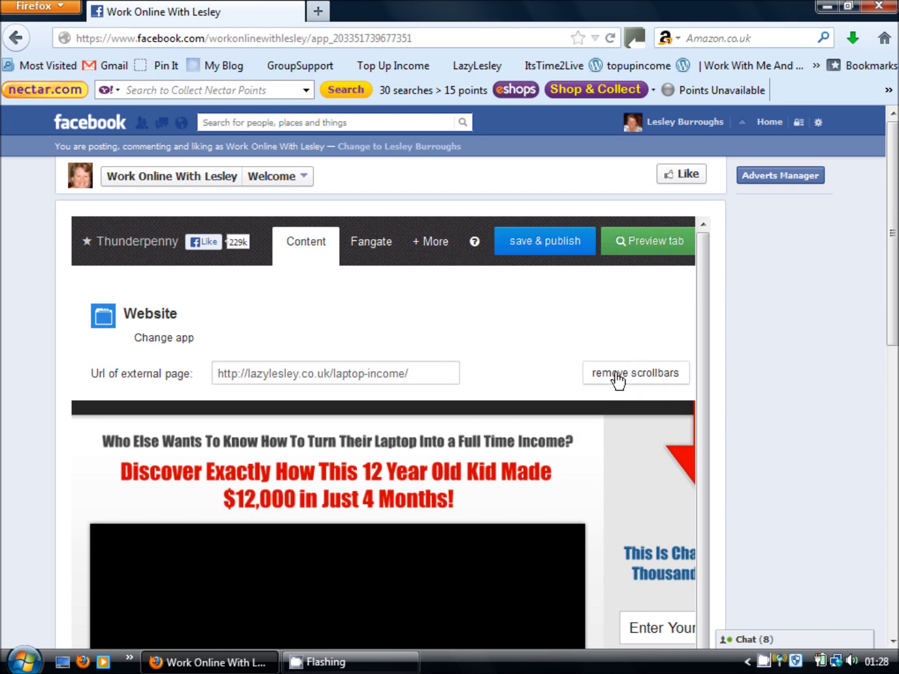
# Step: Remove scrollbars for a 1200 by 1600 frame, then test the form with name 'Lesley' and a gmail address
pyautogui.click(635, 373)
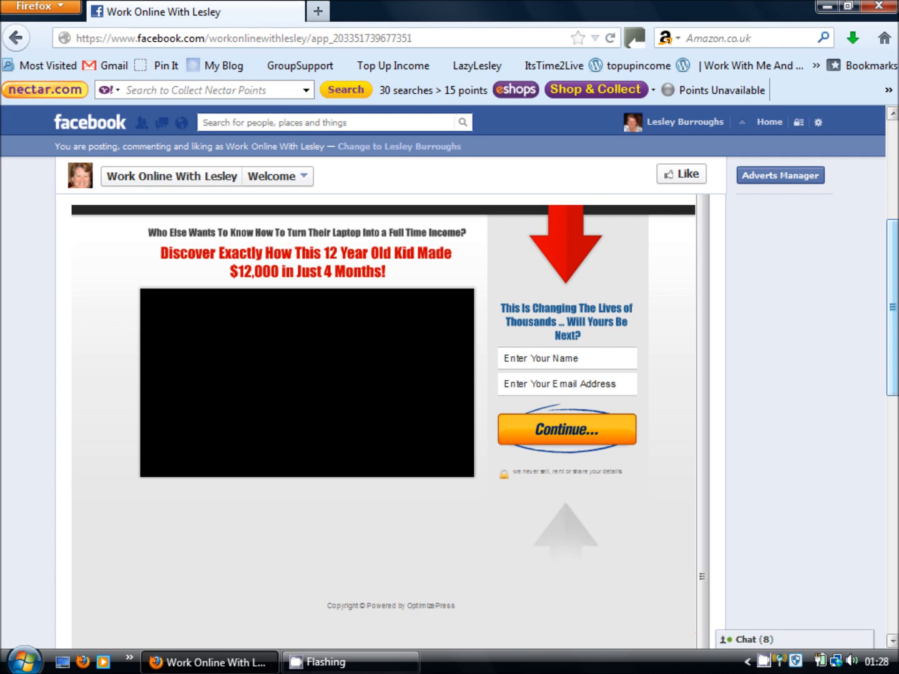
pyautogui.click(566, 358)
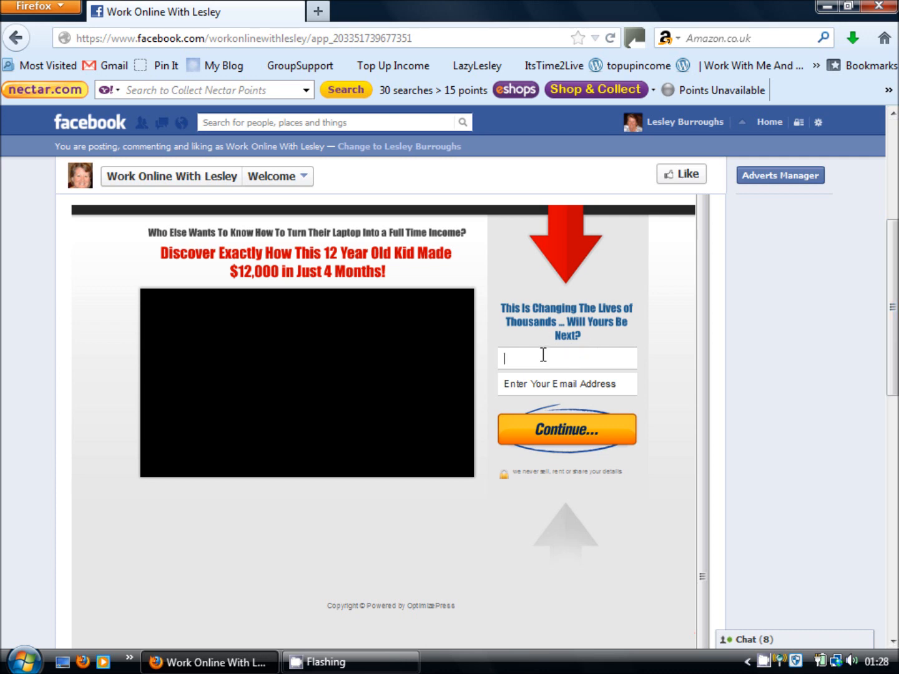
pyautogui.write('Lesley')
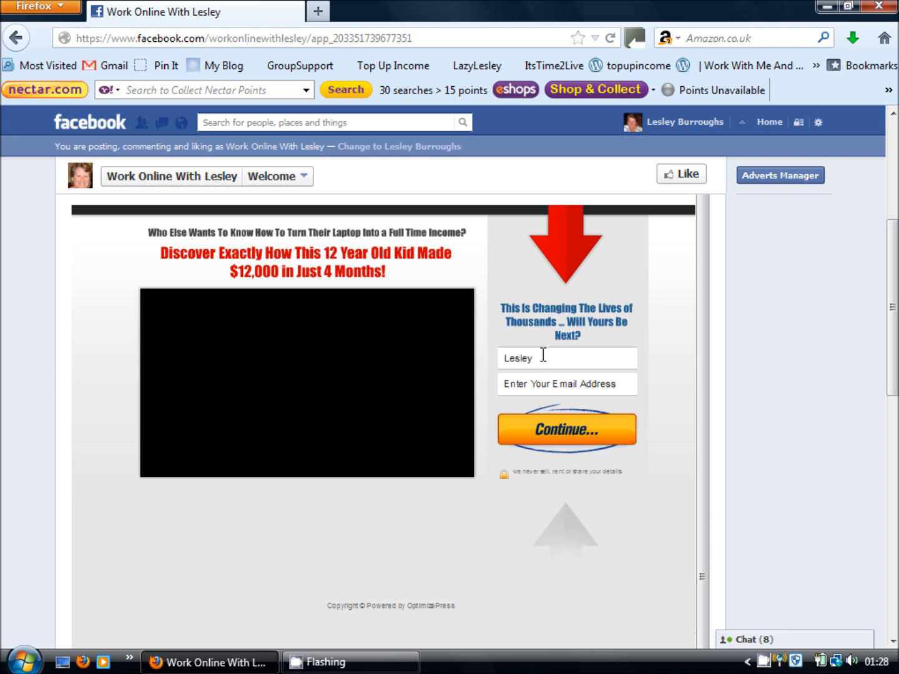
pyautogui.click(566, 383)
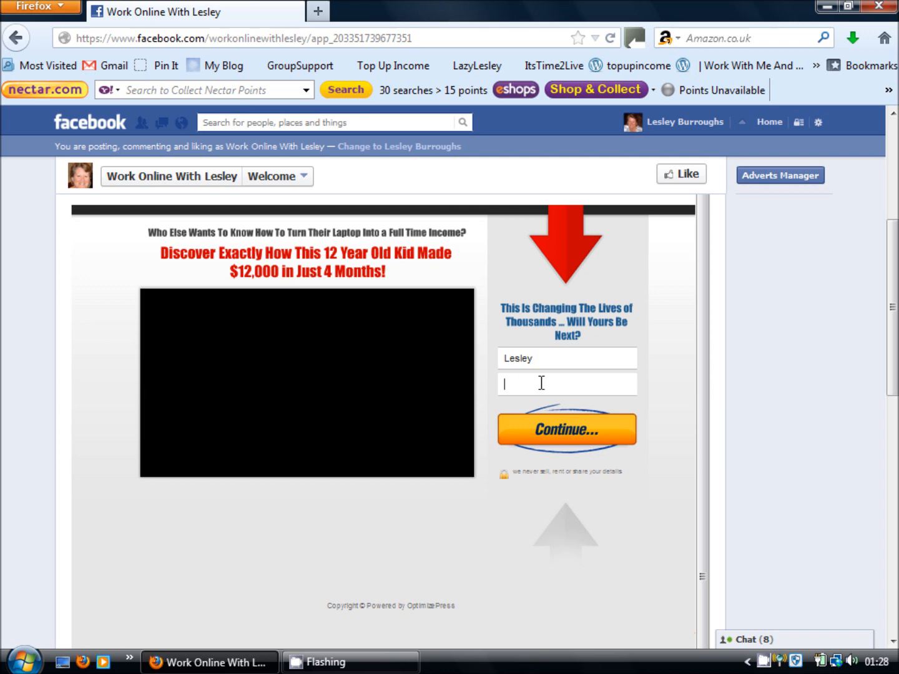
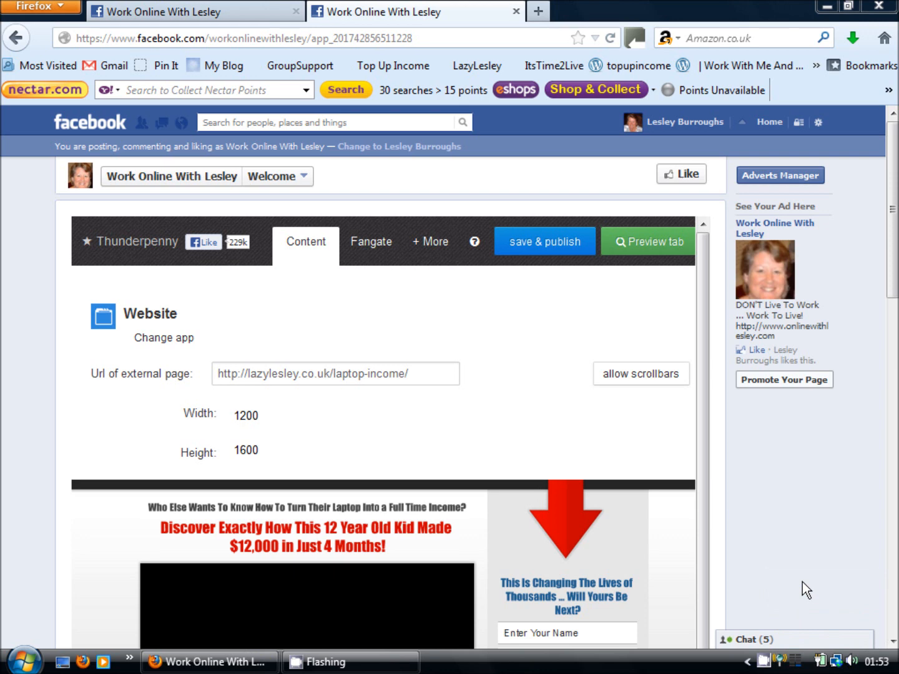
pyautogui.moveTo(614, 390)
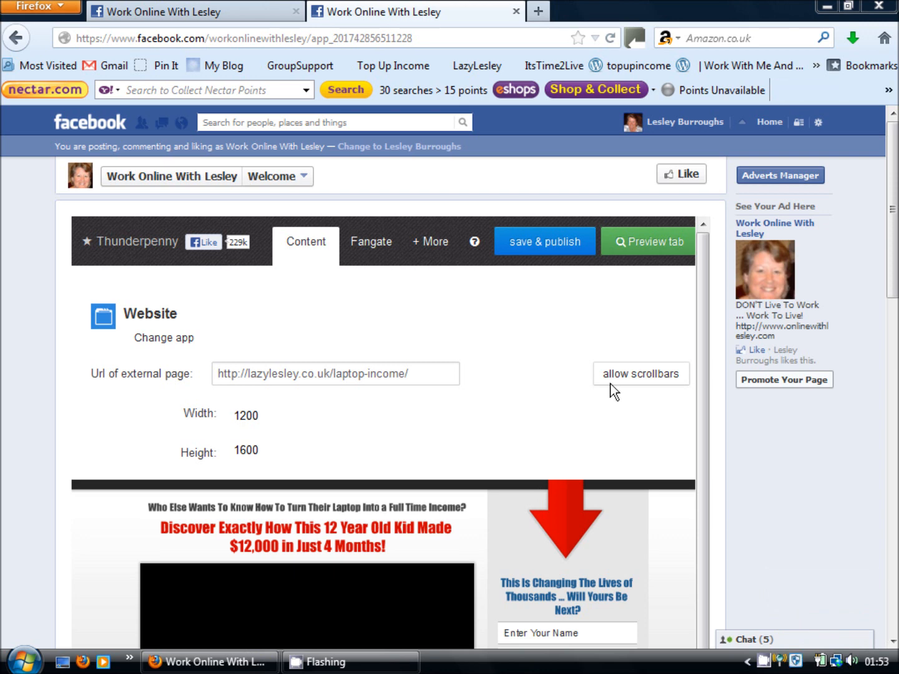
pyautogui.moveTo(408, 312)
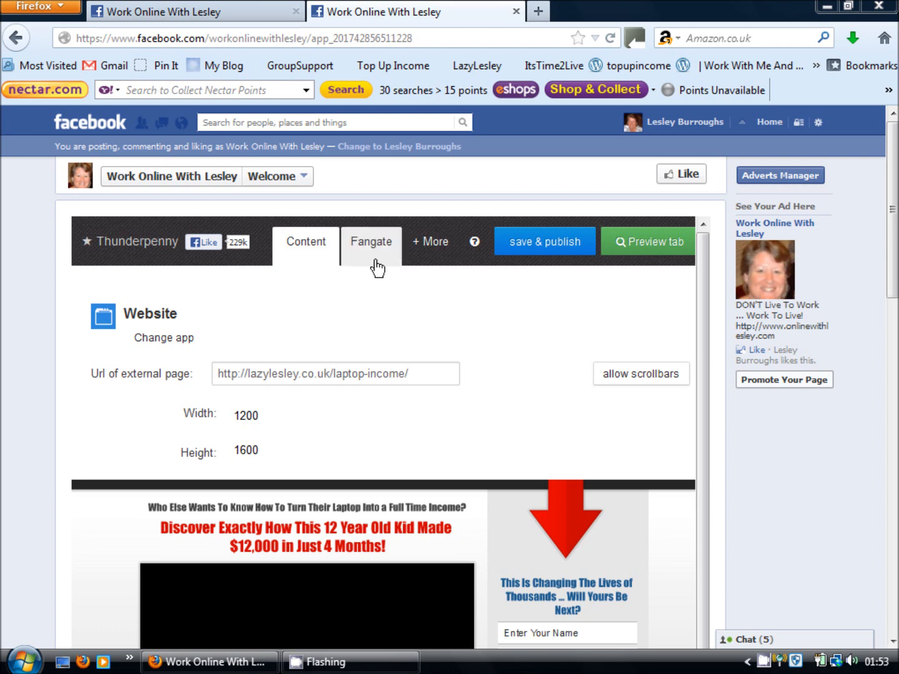
# Step: Enable the fangate on the Welcome tab, which defaults to Instant Fangate
pyautogui.click(371, 241)
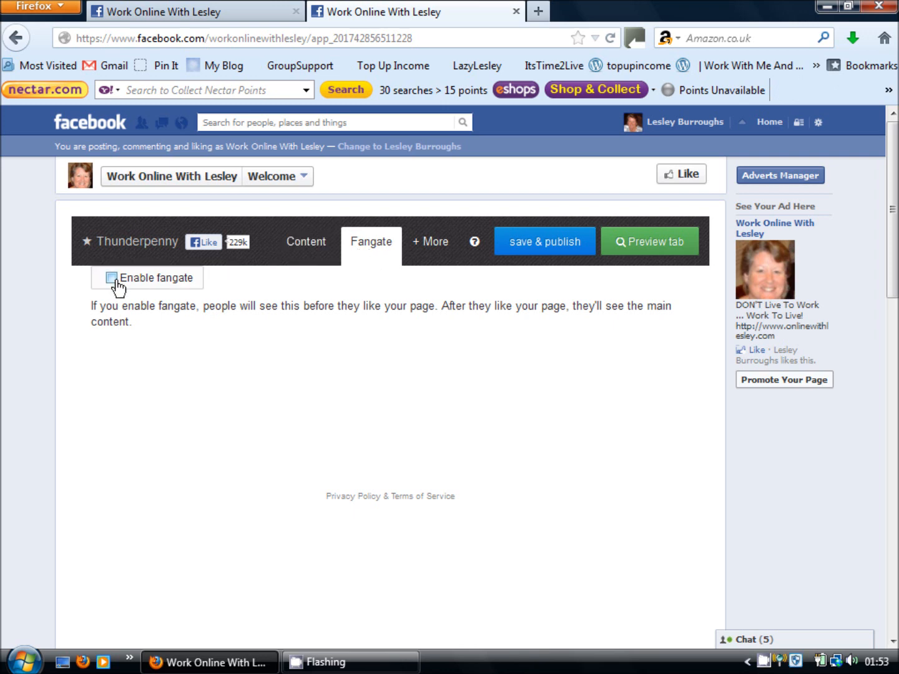
pyautogui.click(111, 278)
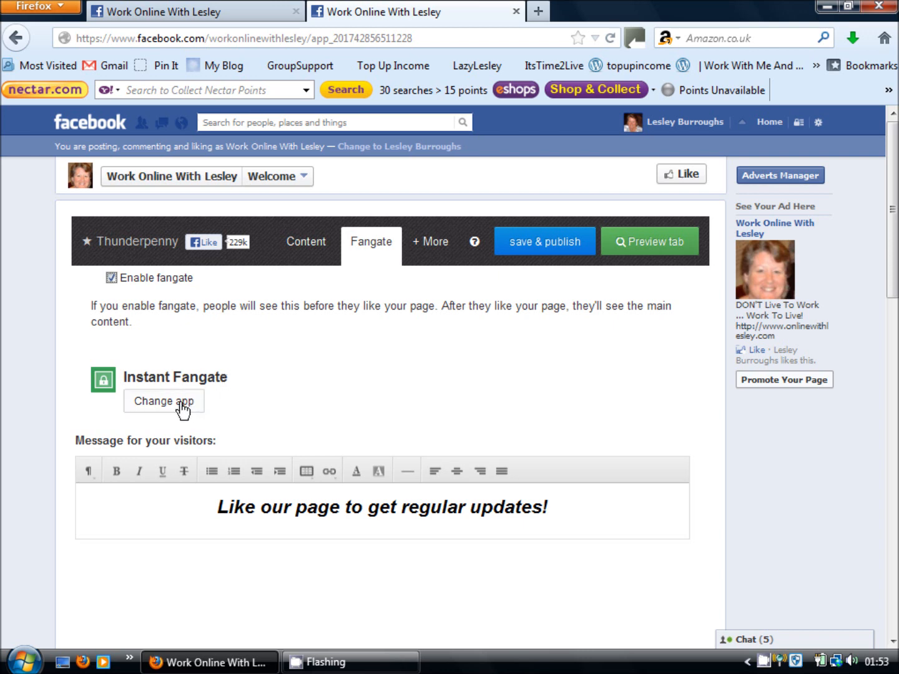
pyautogui.moveTo(280, 397)
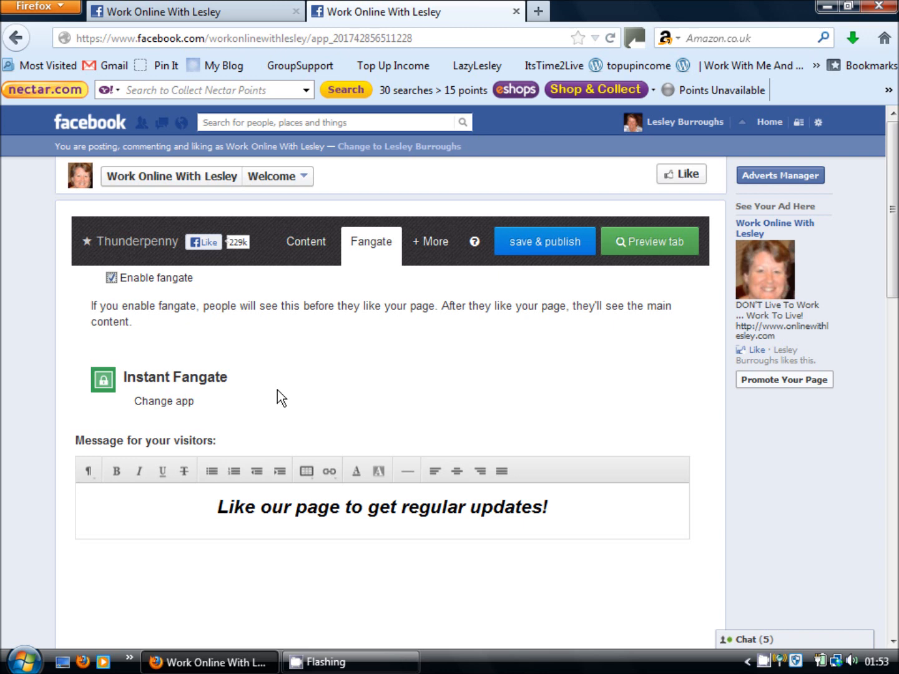
pyautogui.moveTo(163, 400)
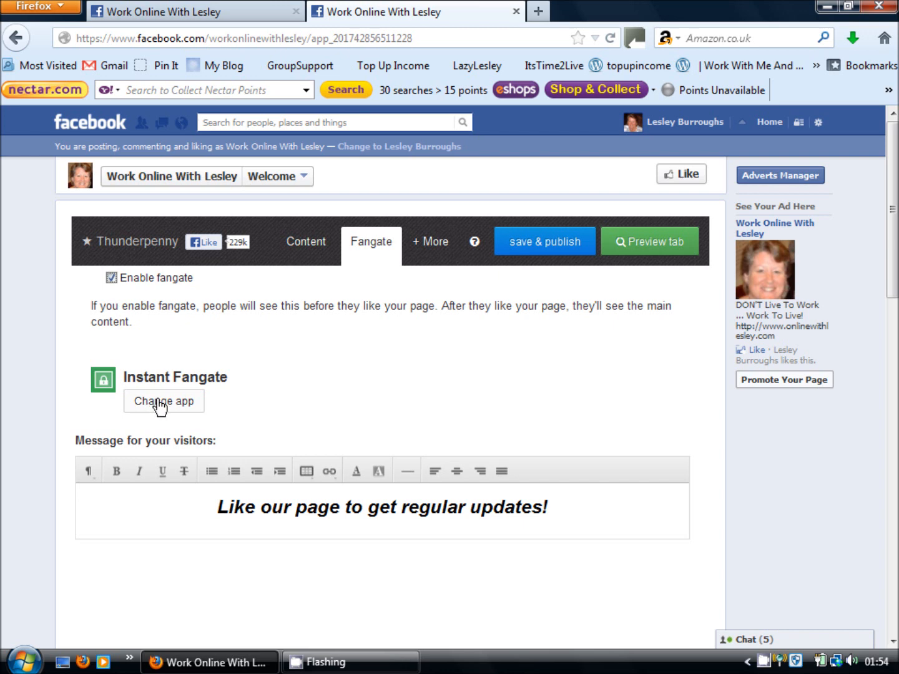
pyautogui.click(111, 278)
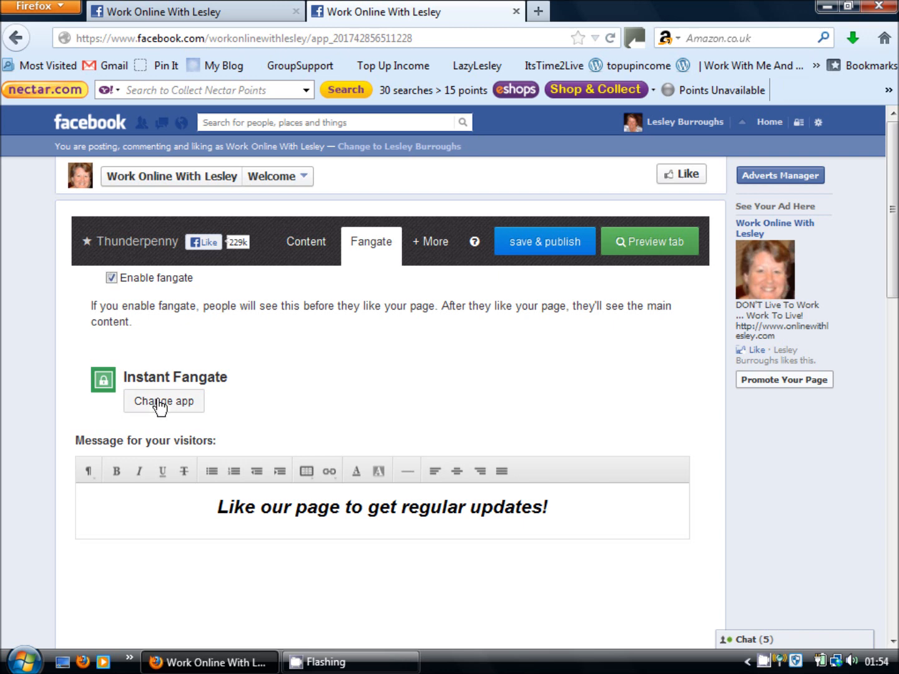
# Step: Switch the fangate app from Instant Fangate to the Image app
pyautogui.click(162, 400)
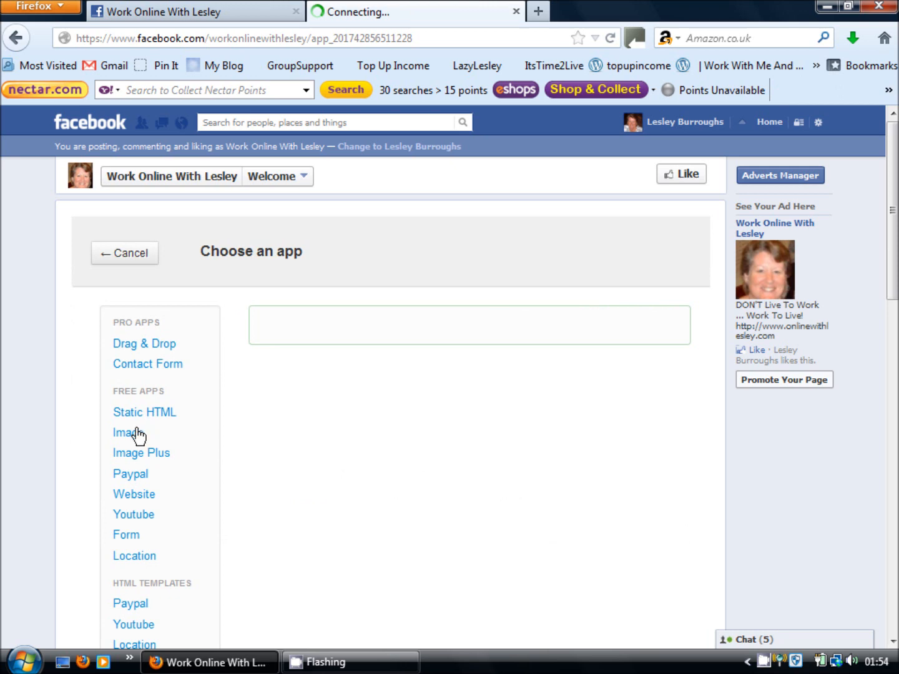
pyautogui.click(128, 432)
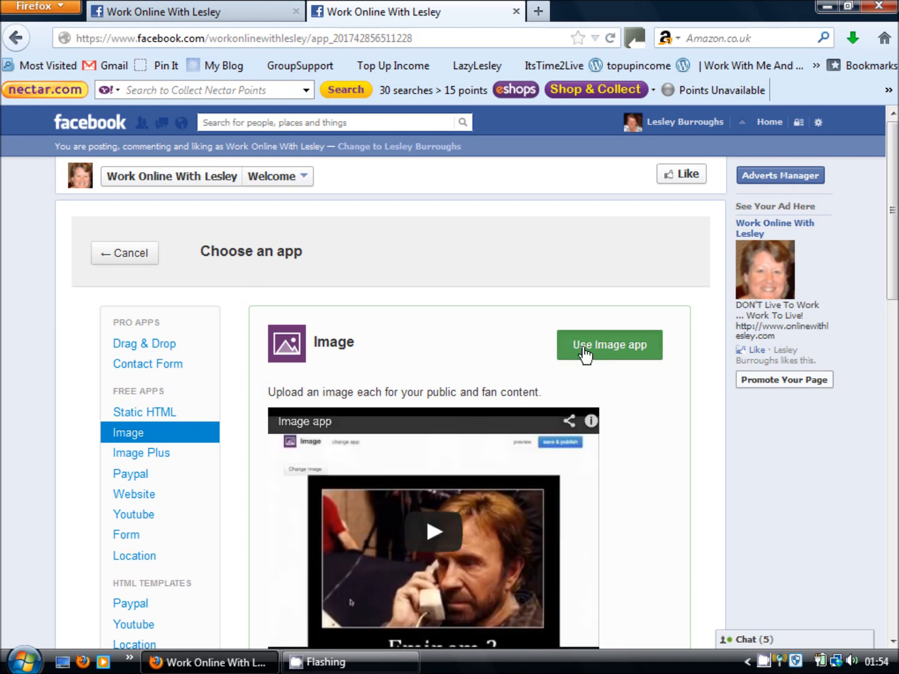
pyautogui.click(608, 344)
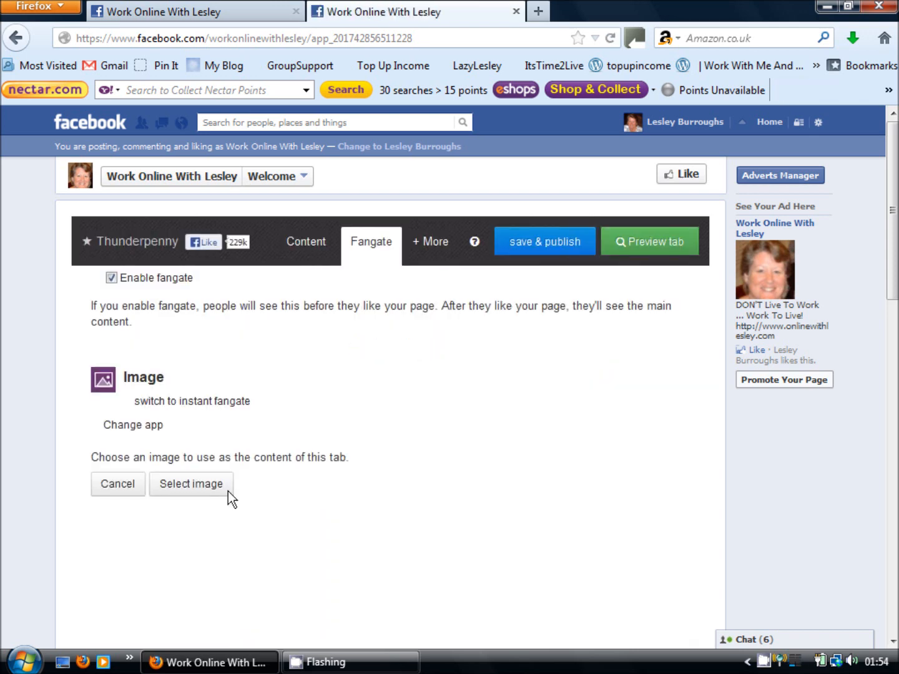
# Step: Upload the '12-year-old cp with caption' Click LIKE picture as the fangate image
pyautogui.click(190, 483)
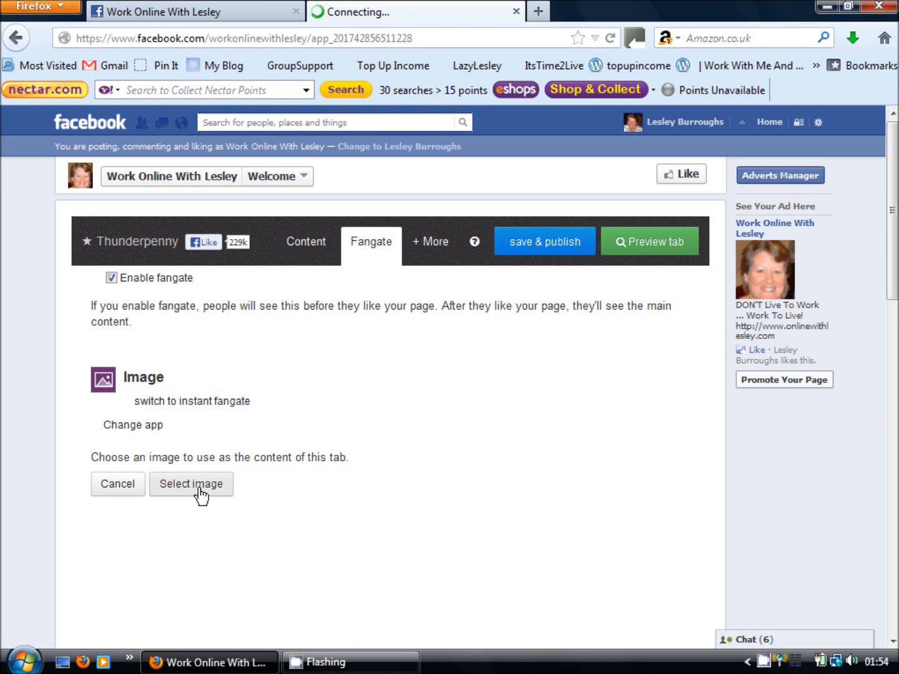
pyautogui.click(191, 484)
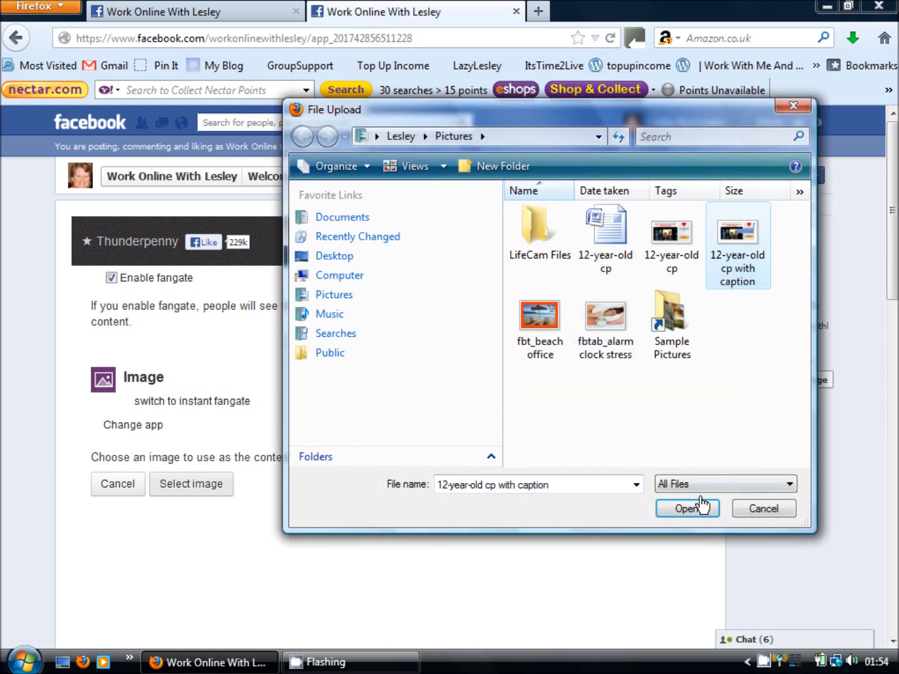
pyautogui.click(687, 508)
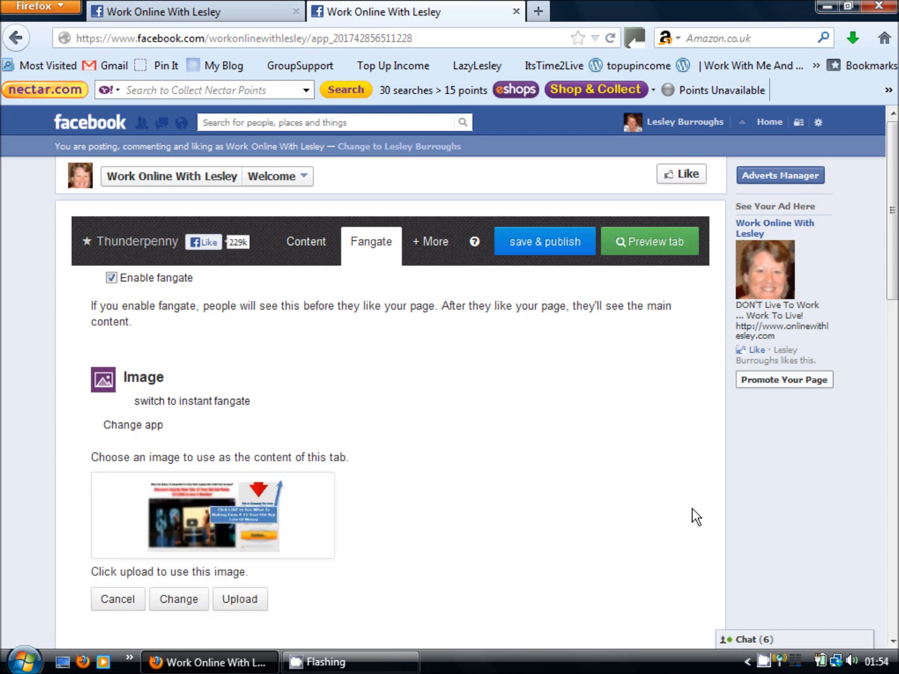
pyautogui.moveTo(362, 592)
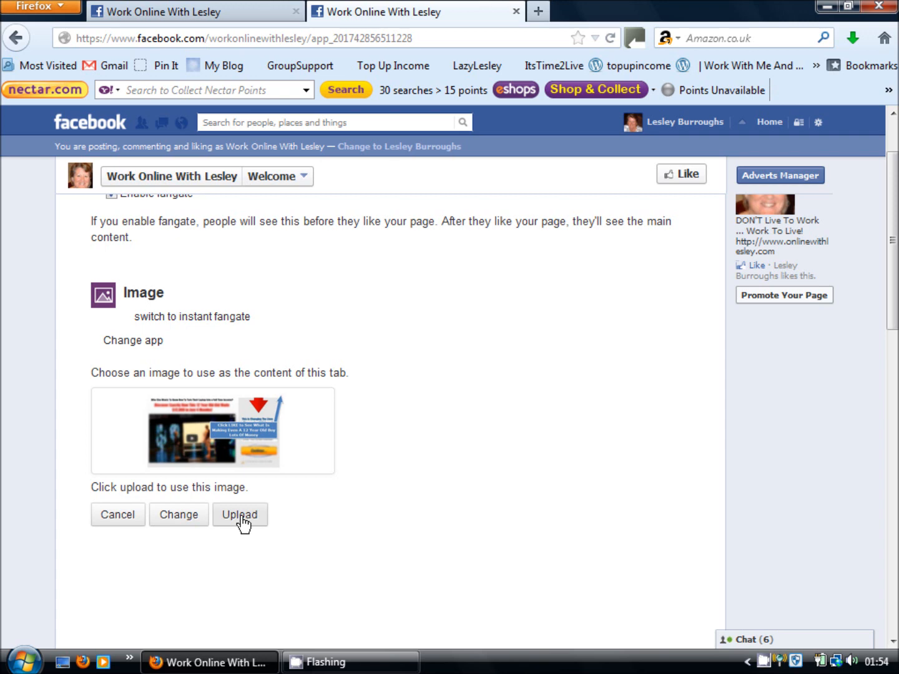
pyautogui.click(240, 515)
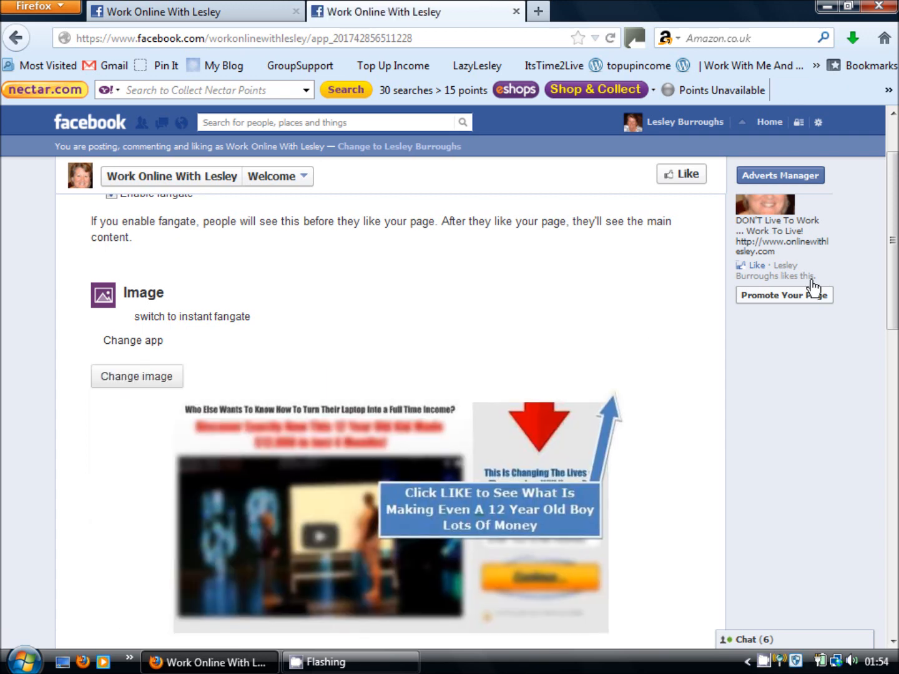
pyautogui.scroll(-3)
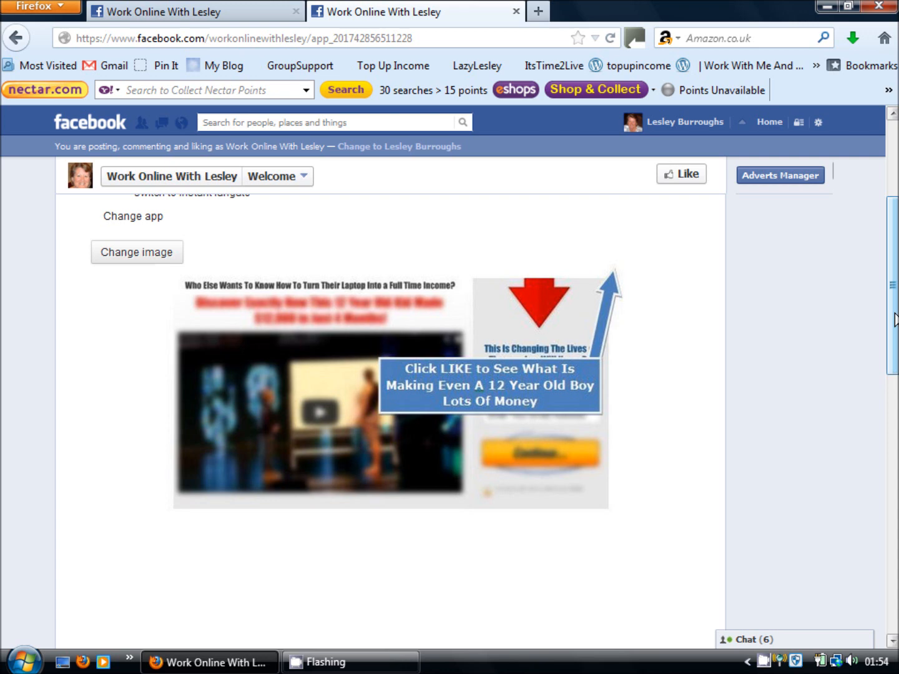
pyautogui.moveTo(648, 419)
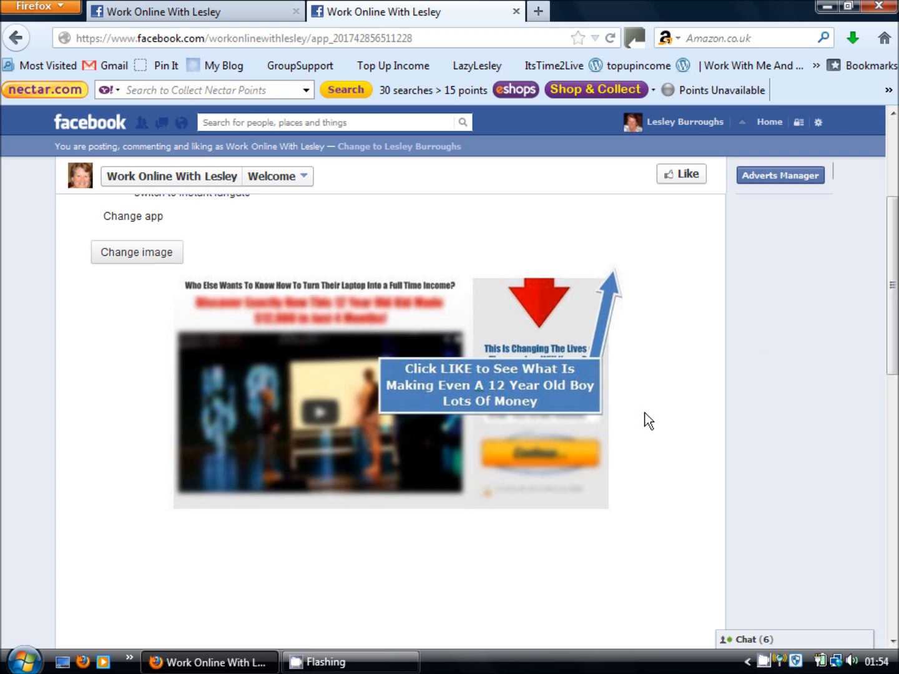
pyautogui.moveTo(857, 332)
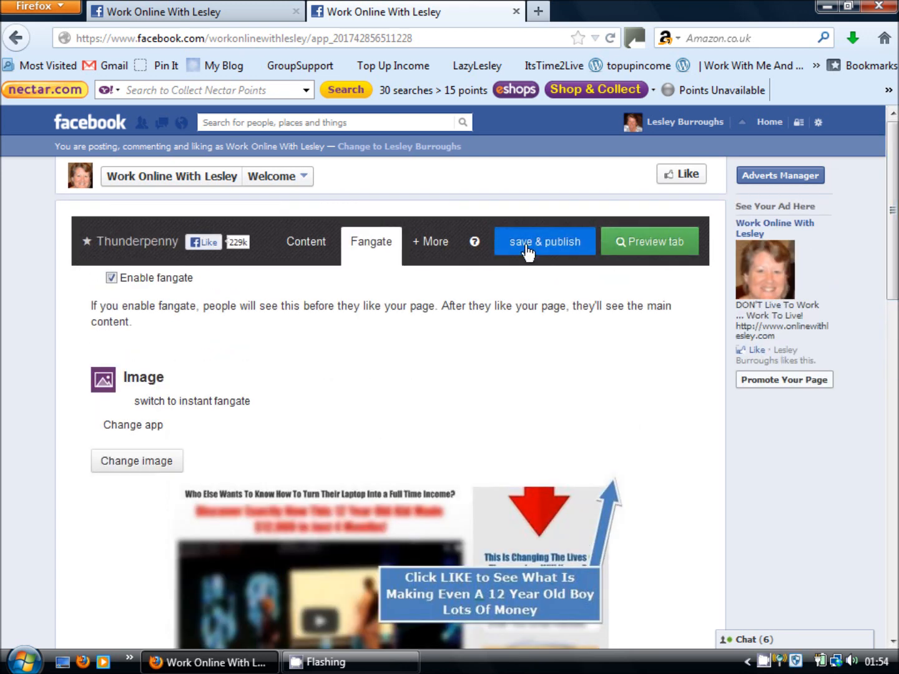
# Step: Save and publish the Welcome tab's image fangate, then return to the page timeline
pyautogui.click(544, 242)
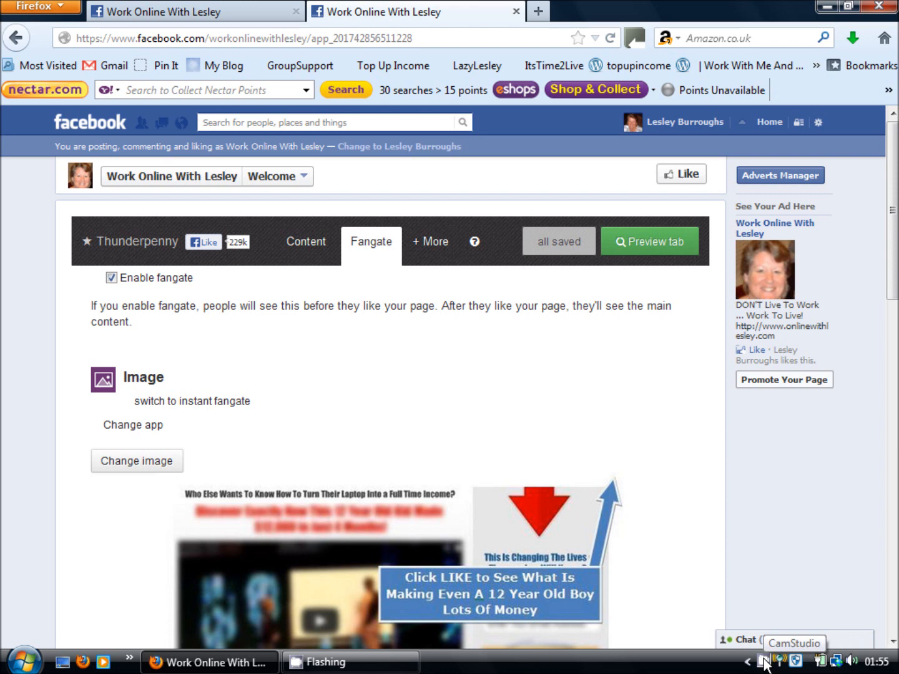
pyautogui.click(767, 661)
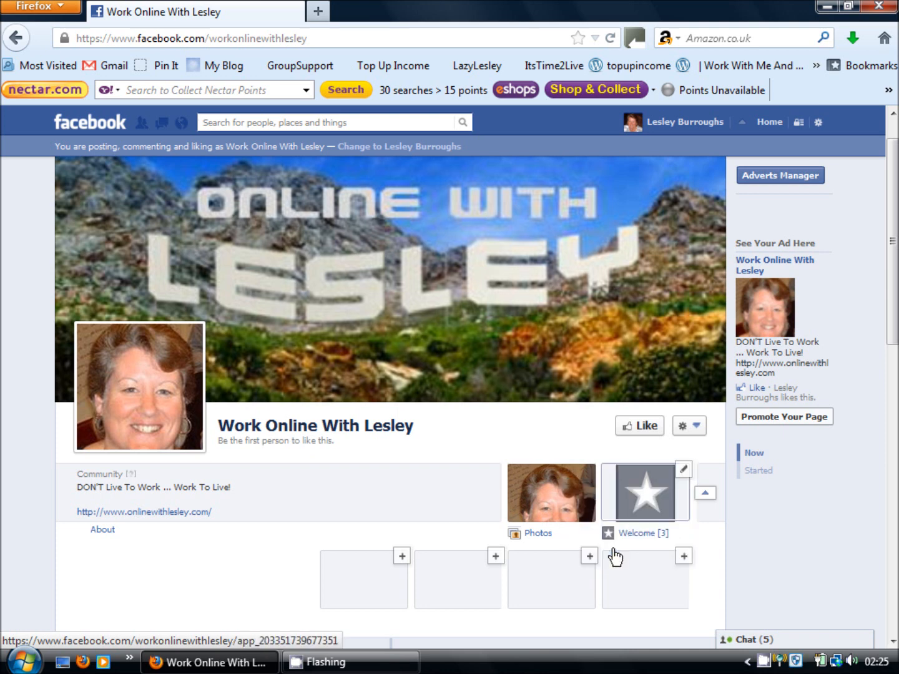
# Step: Rename the third page tab to 'Laptop Income' and start changing its tab image
pyautogui.click(683, 470)
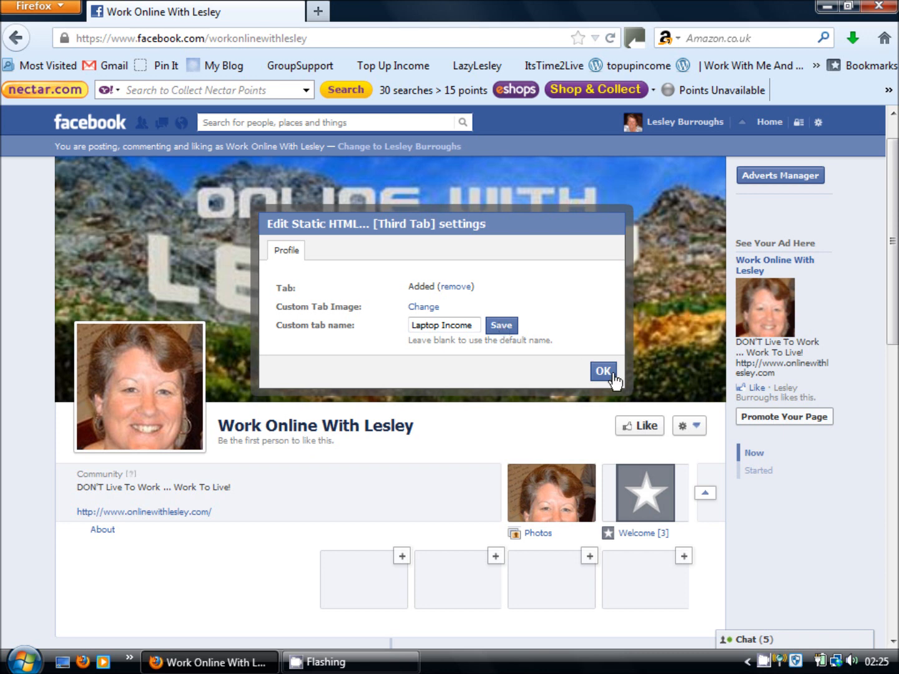
pyautogui.moveTo(554, 340)
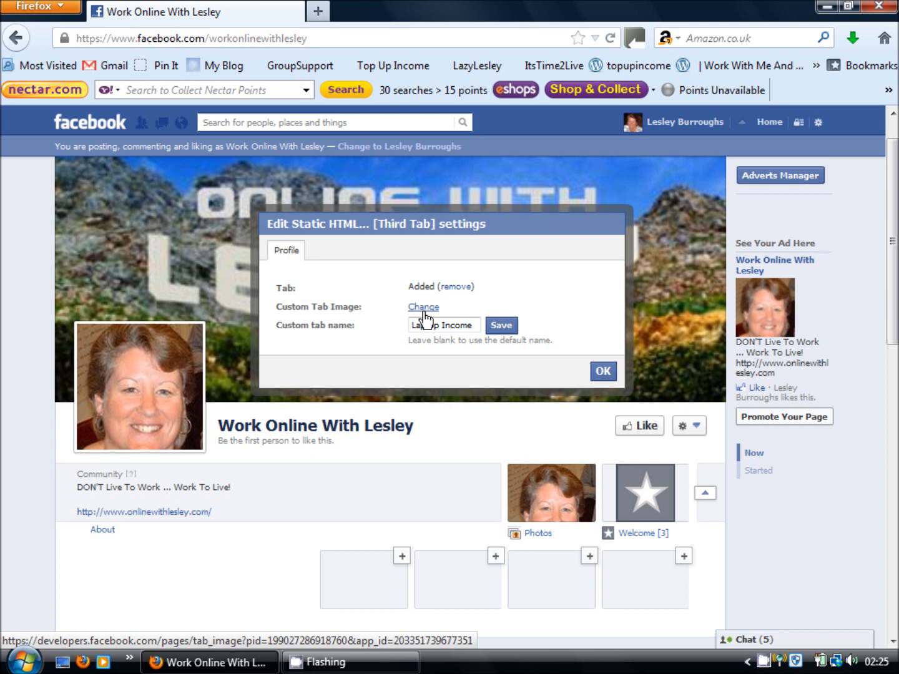
pyautogui.click(422, 307)
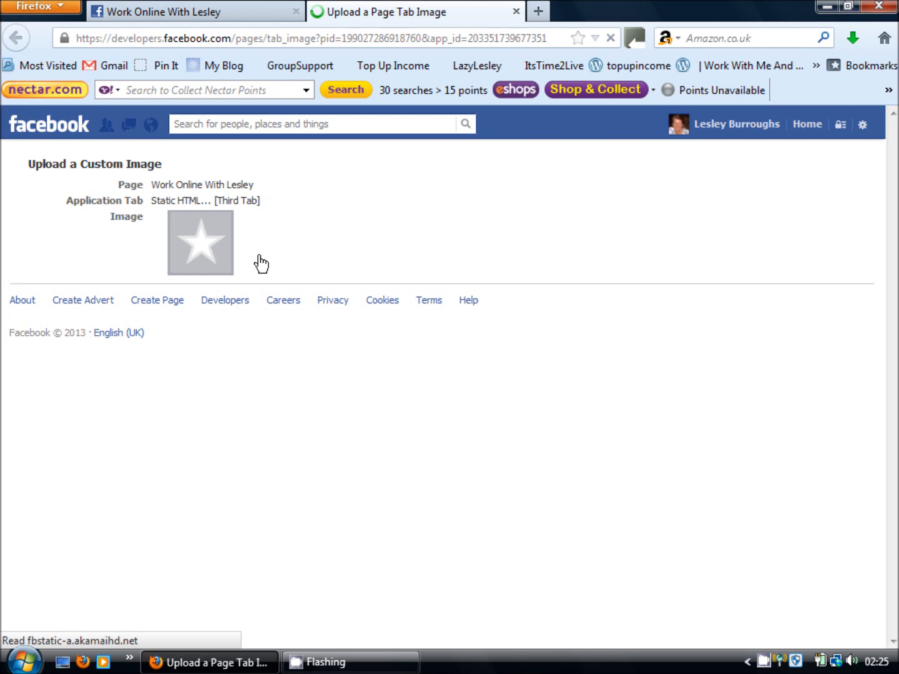
# Step: Upload the beach office laptop picture as the tab image and close the upload page
pyautogui.click(200, 242)
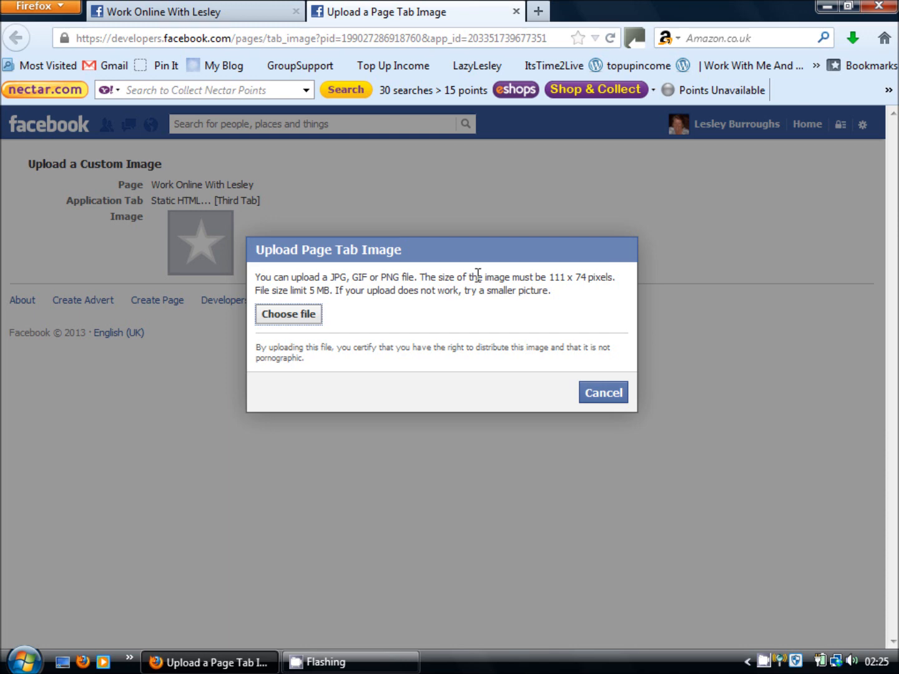
pyautogui.click(287, 314)
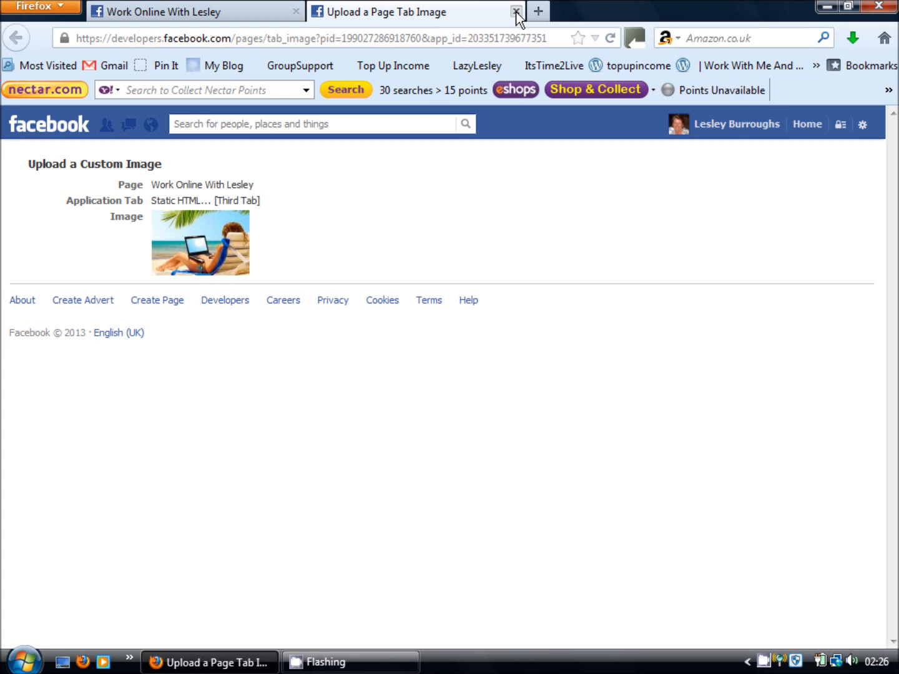
pyautogui.click(516, 11)
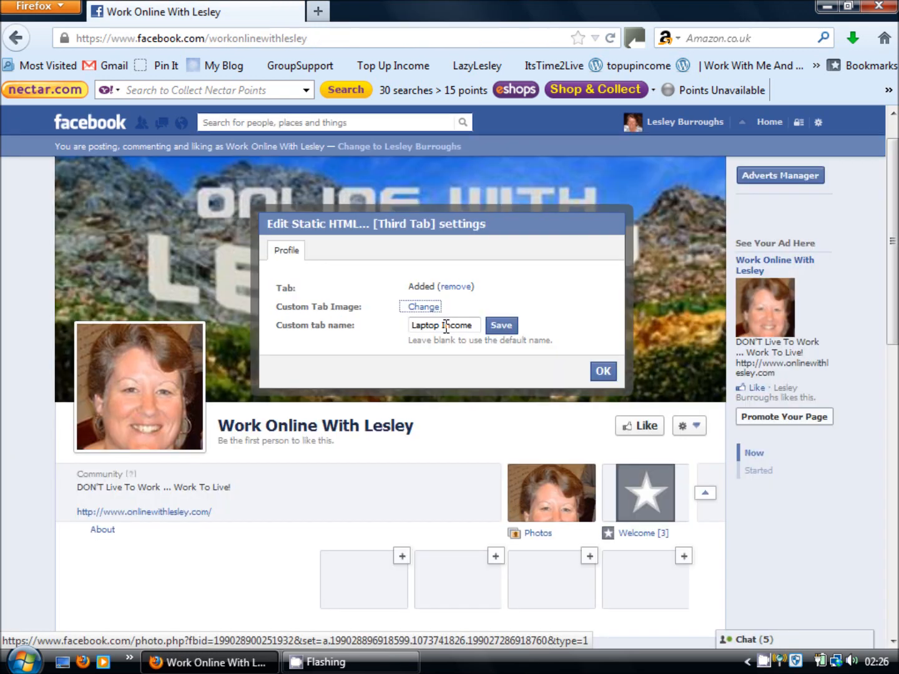
# Step: Confirm the Laptop Income tab settings and open the Laptop Income tab
pyautogui.click(602, 370)
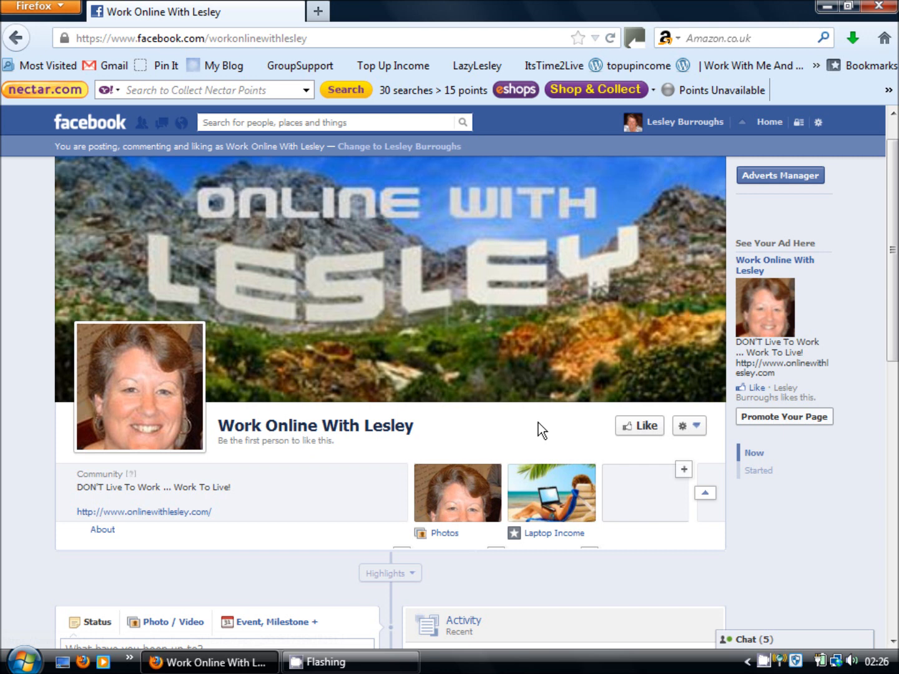
pyautogui.moveTo(337, 327)
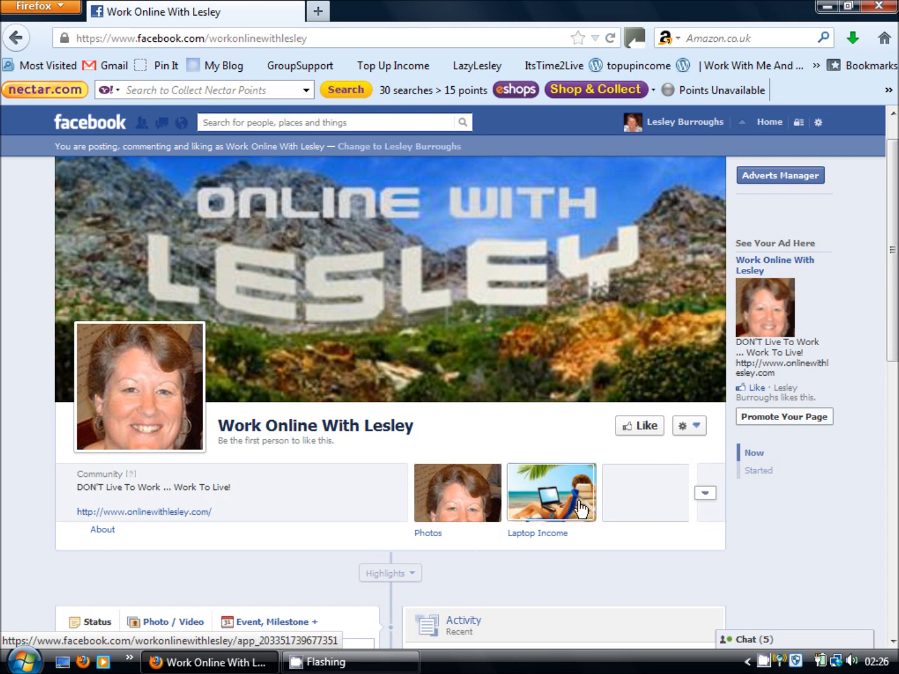
pyautogui.click(550, 492)
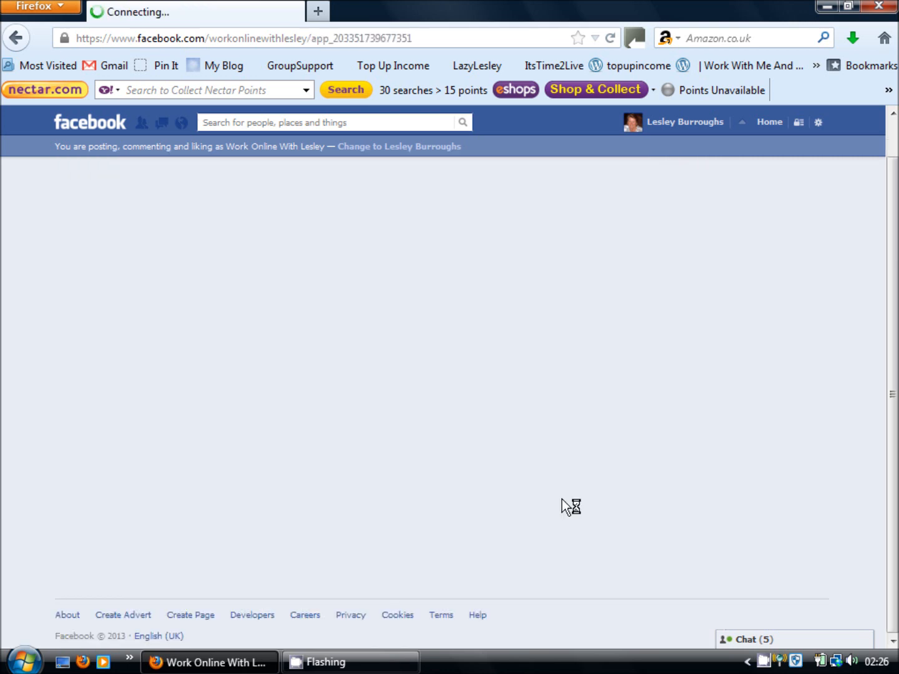